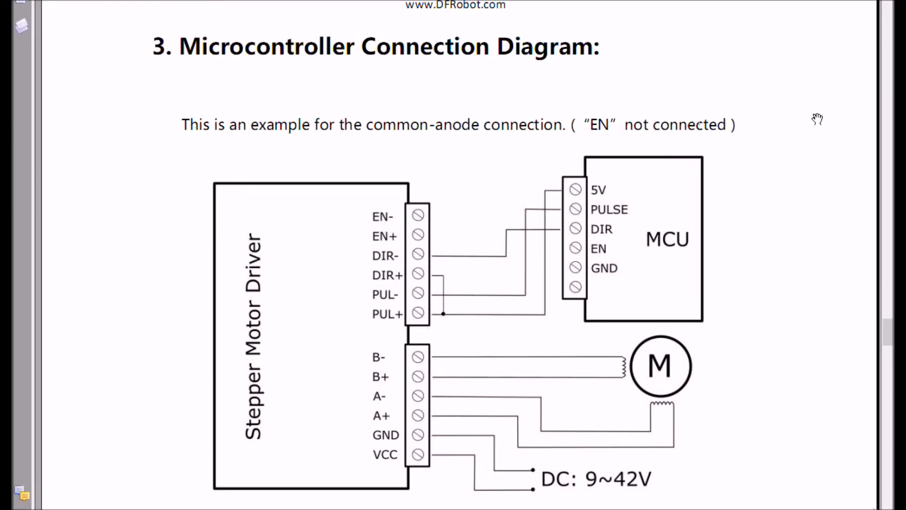
pyautogui.moveTo(765, 139)
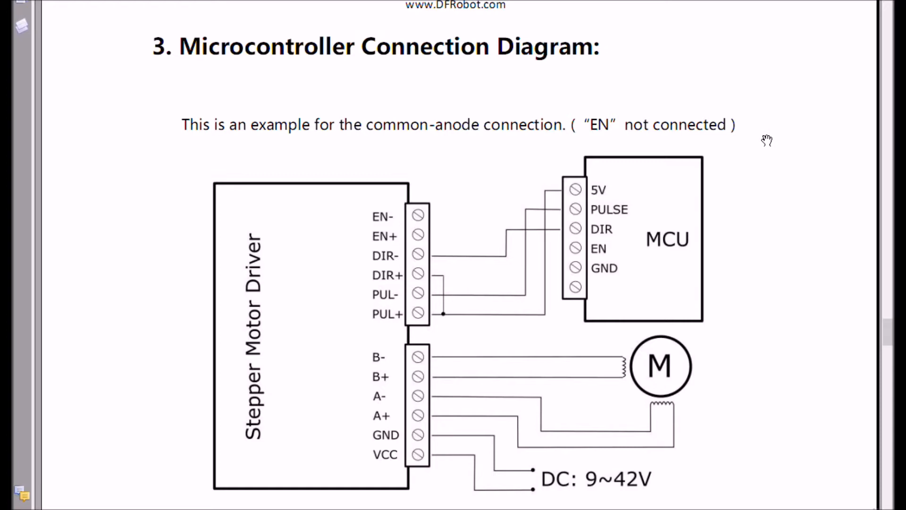
pyautogui.moveTo(558, 306)
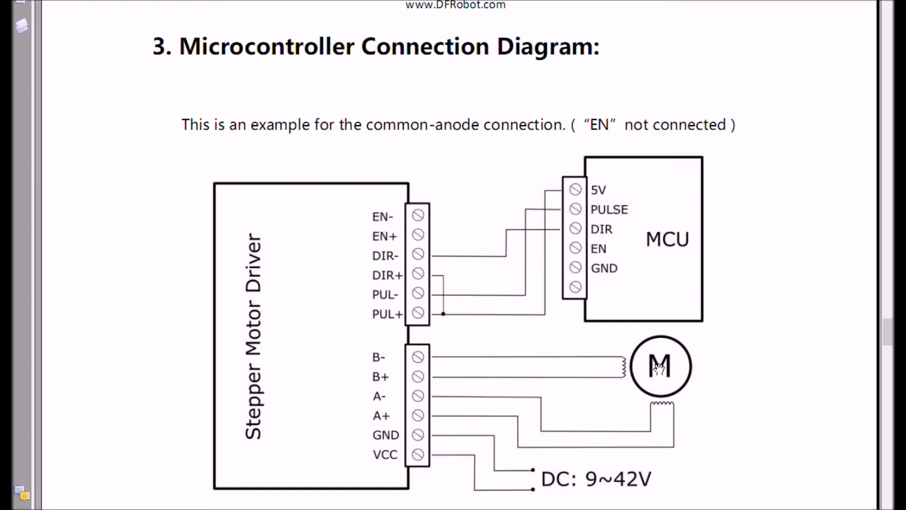
pyautogui.moveTo(574, 252)
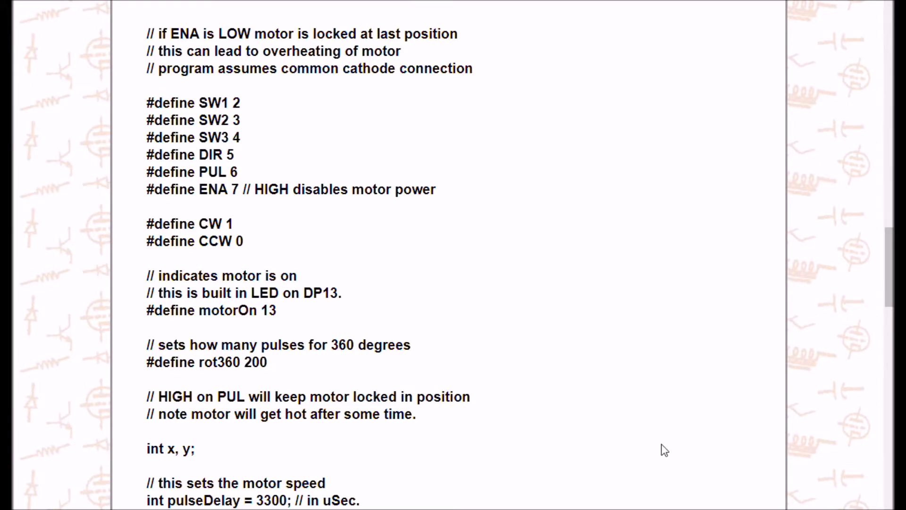
pyautogui.moveTo(648, 421)
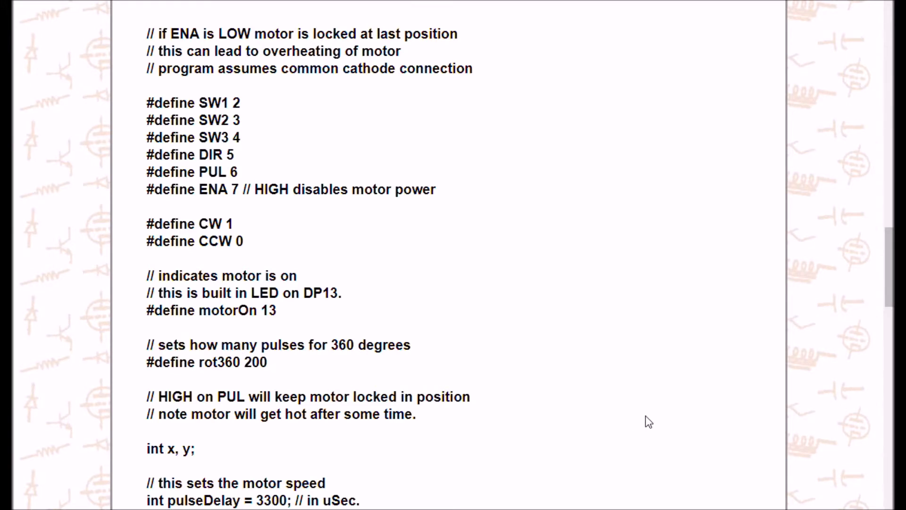
pyautogui.moveTo(154, 122)
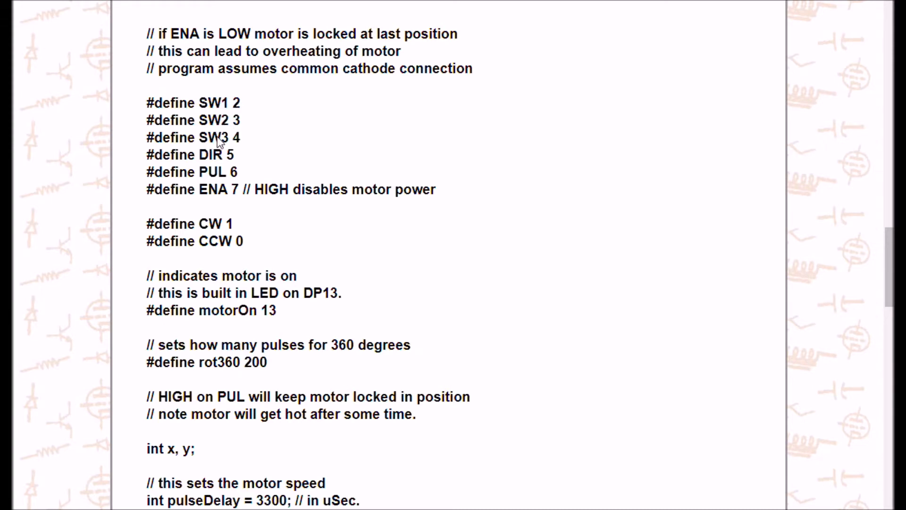
pyautogui.moveTo(224, 160)
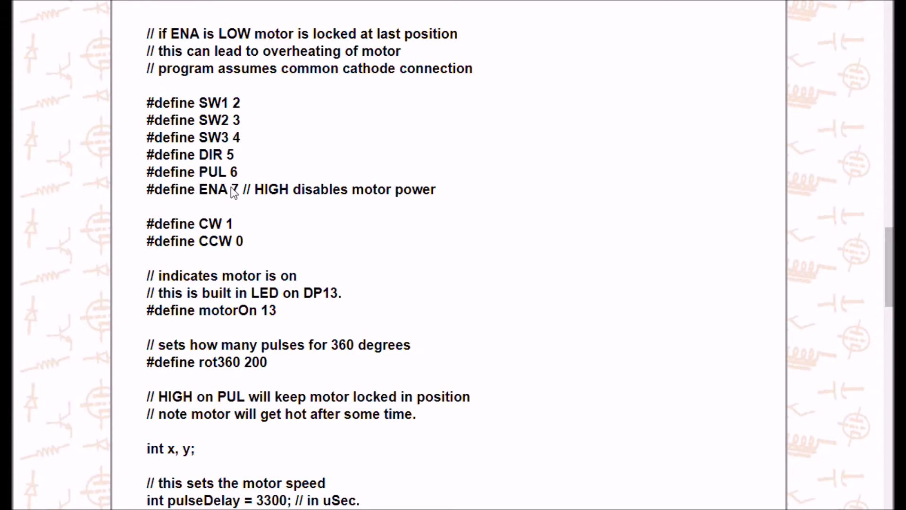
pyautogui.moveTo(207, 231)
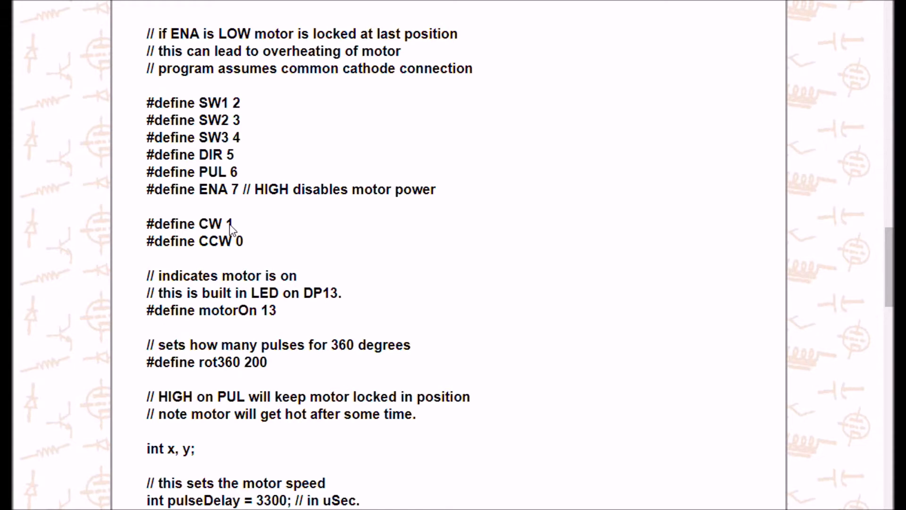
pyautogui.moveTo(230, 281)
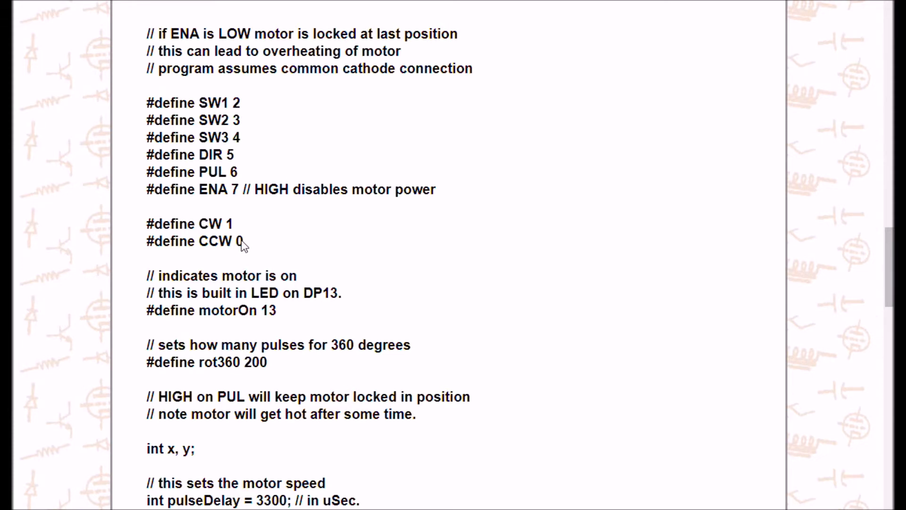
pyautogui.moveTo(179, 324)
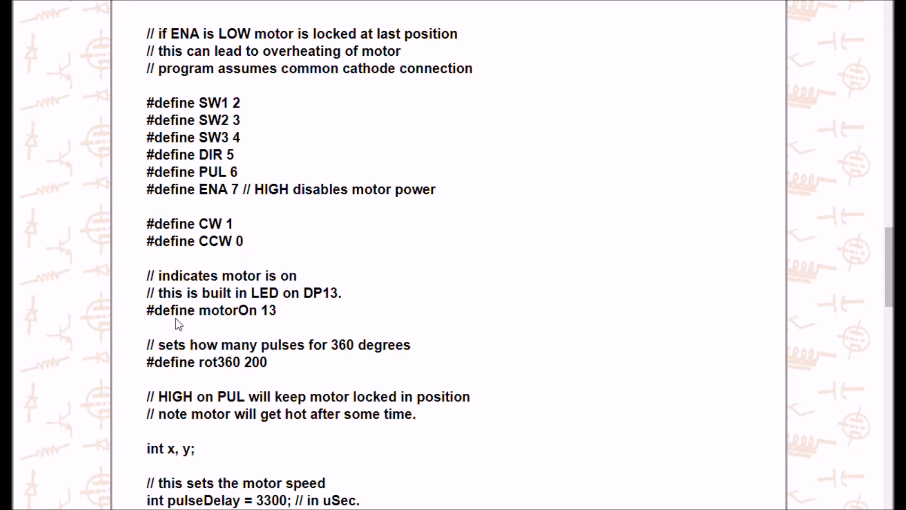
pyautogui.moveTo(159, 325)
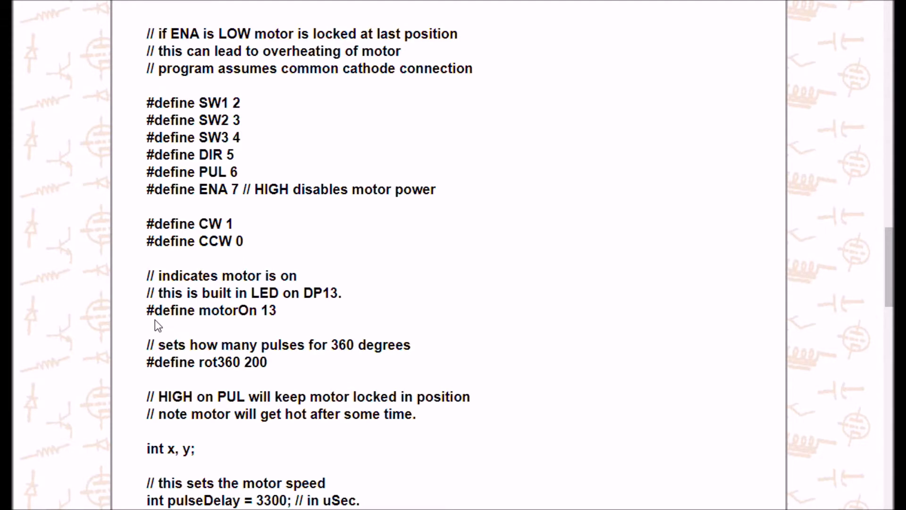
pyautogui.moveTo(273, 325)
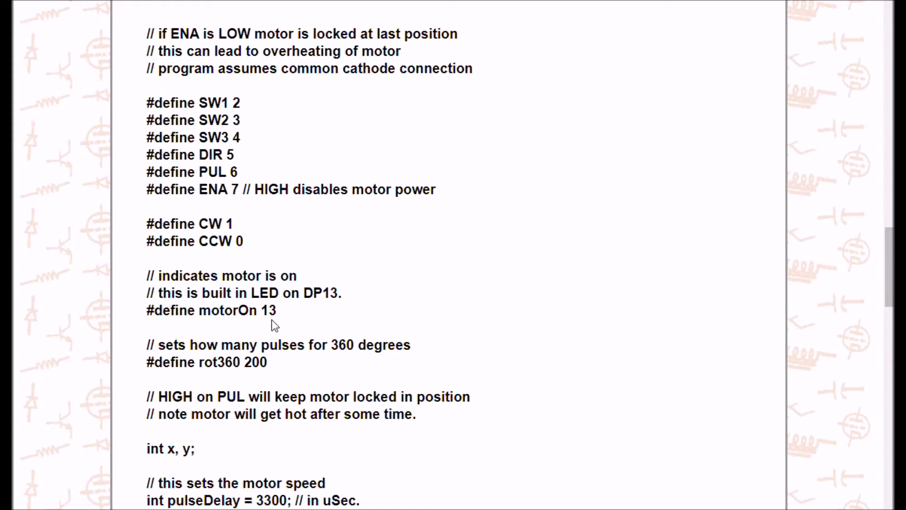
pyautogui.moveTo(183, 316)
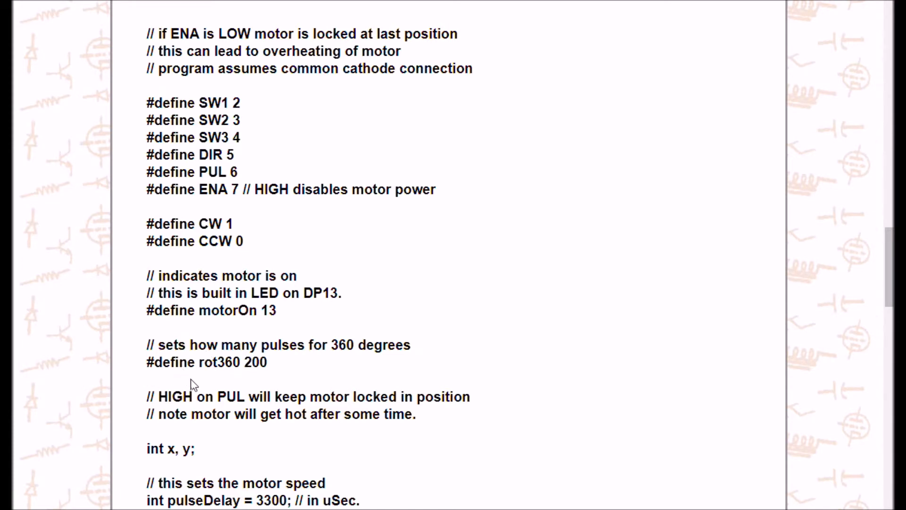
pyautogui.moveTo(202, 381)
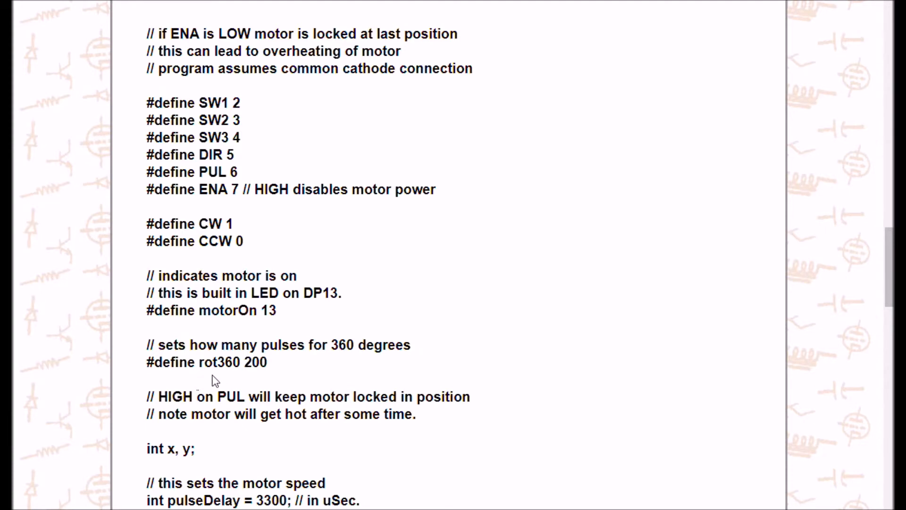
pyautogui.moveTo(222, 379)
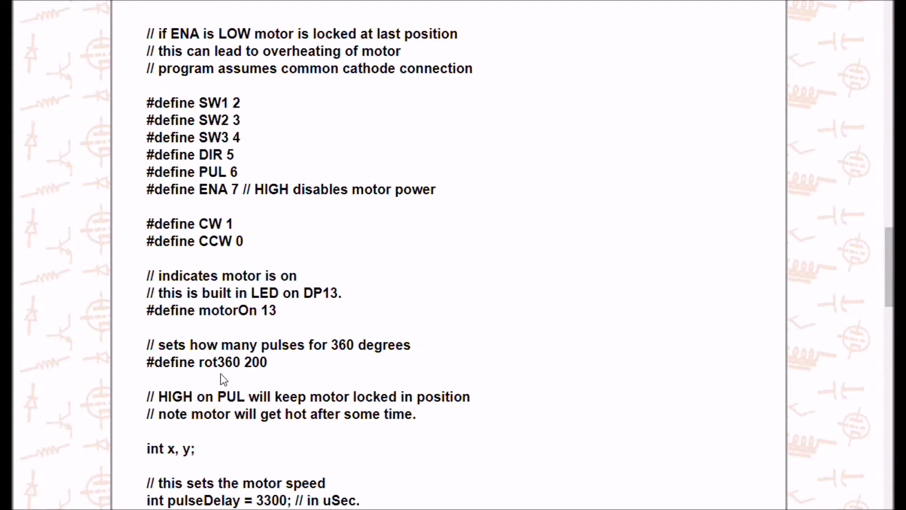
pyautogui.moveTo(268, 374)
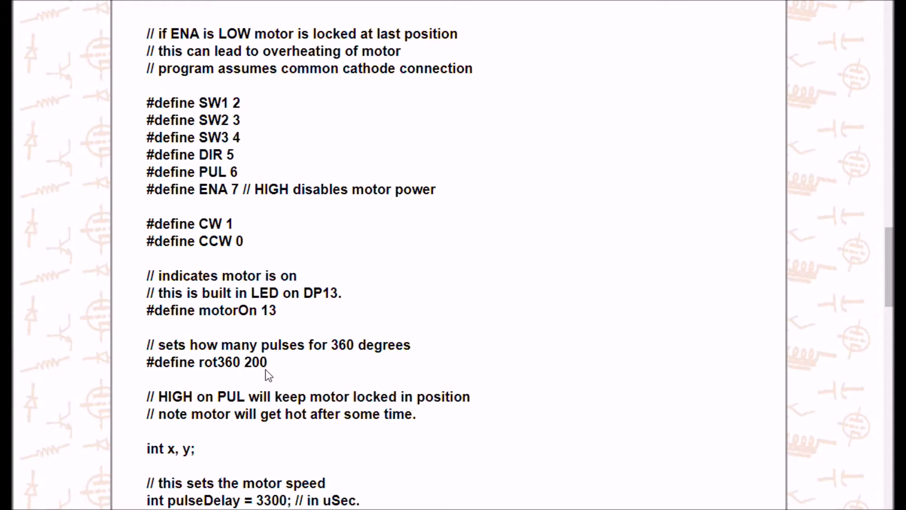
pyautogui.moveTo(227, 380)
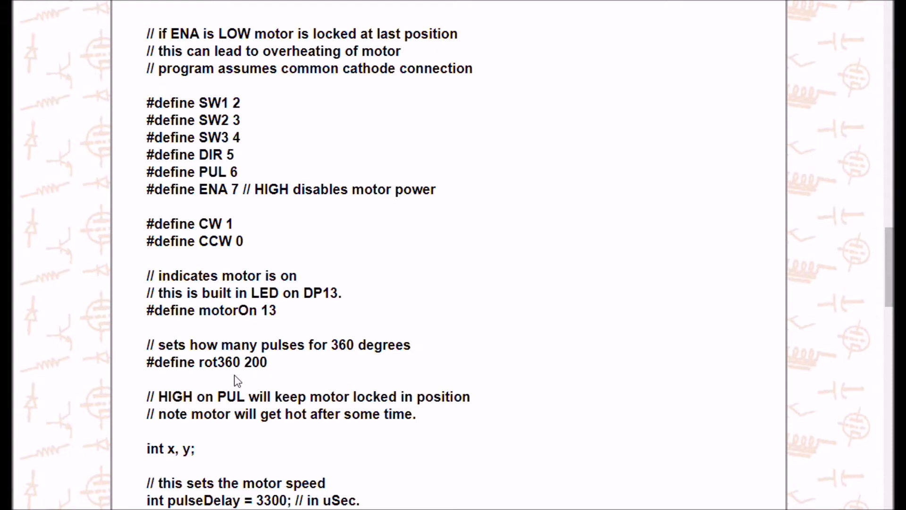
pyautogui.moveTo(230, 381)
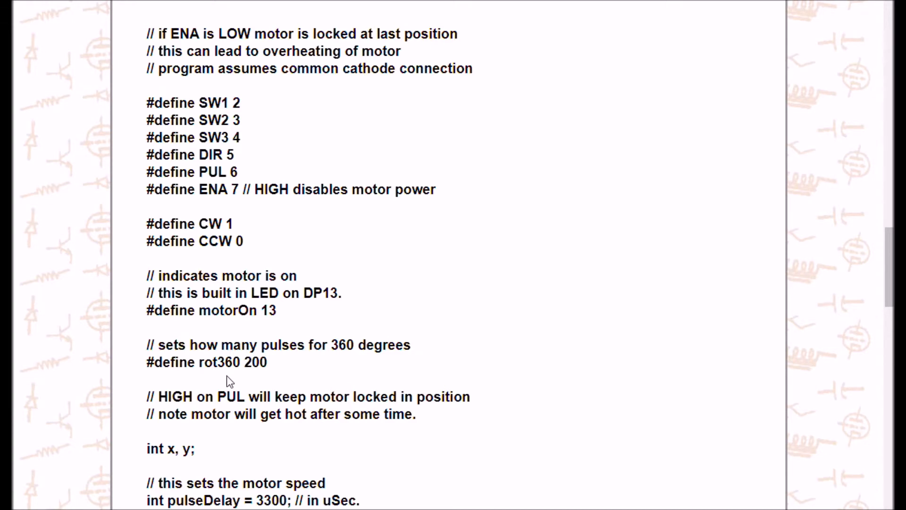
pyautogui.moveTo(259, 378)
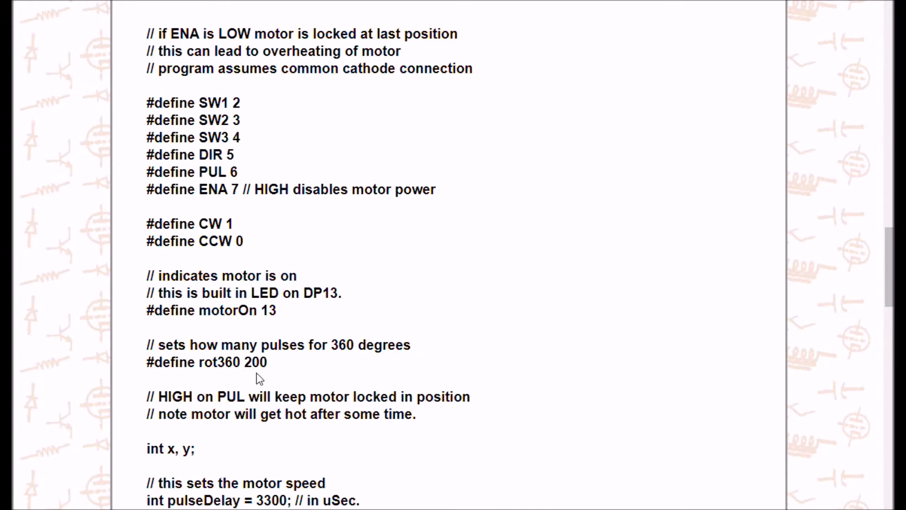
pyautogui.moveTo(250, 376)
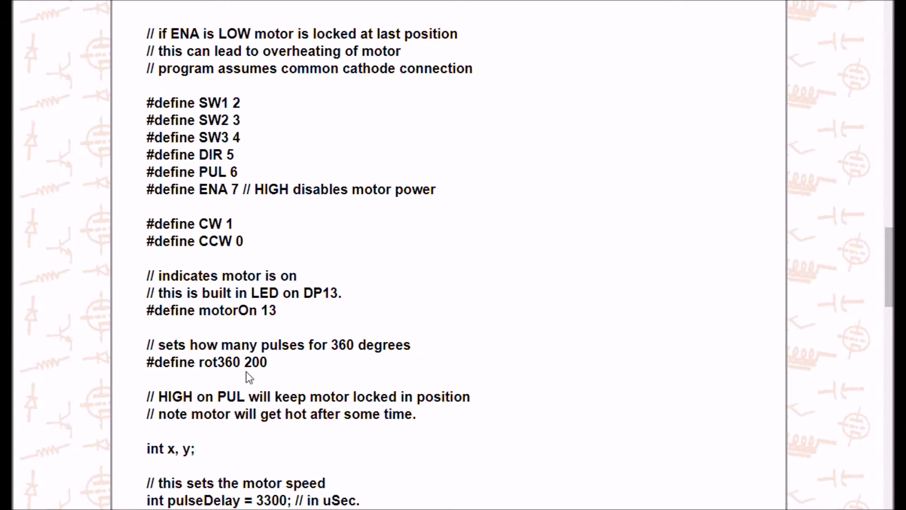
pyautogui.moveTo(246, 378)
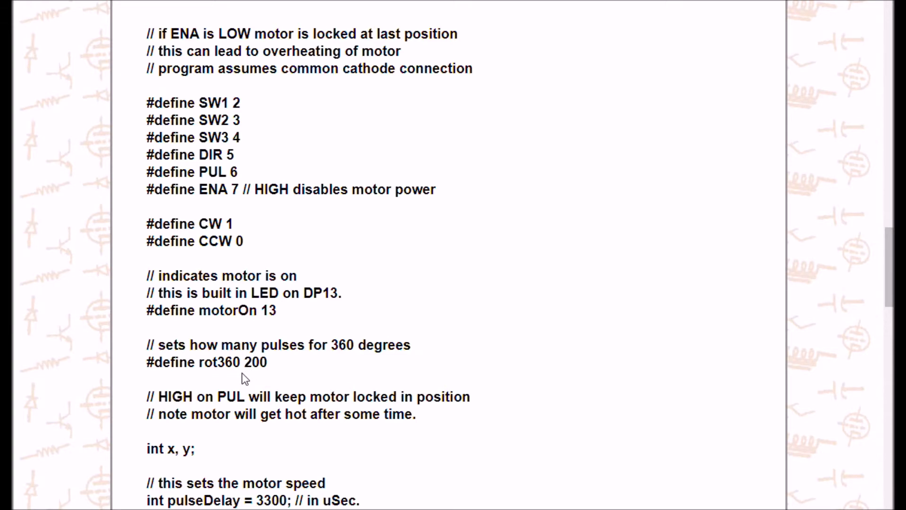
pyautogui.moveTo(243, 455)
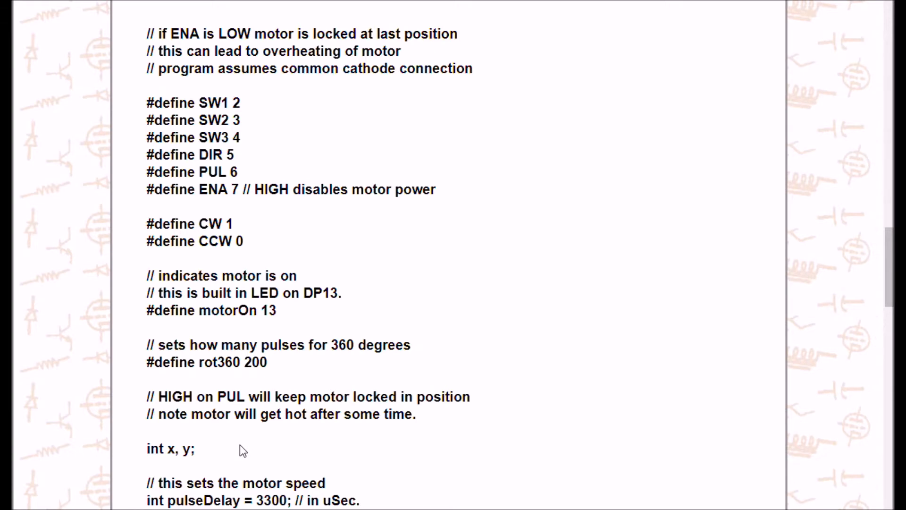
pyautogui.scroll(-3)
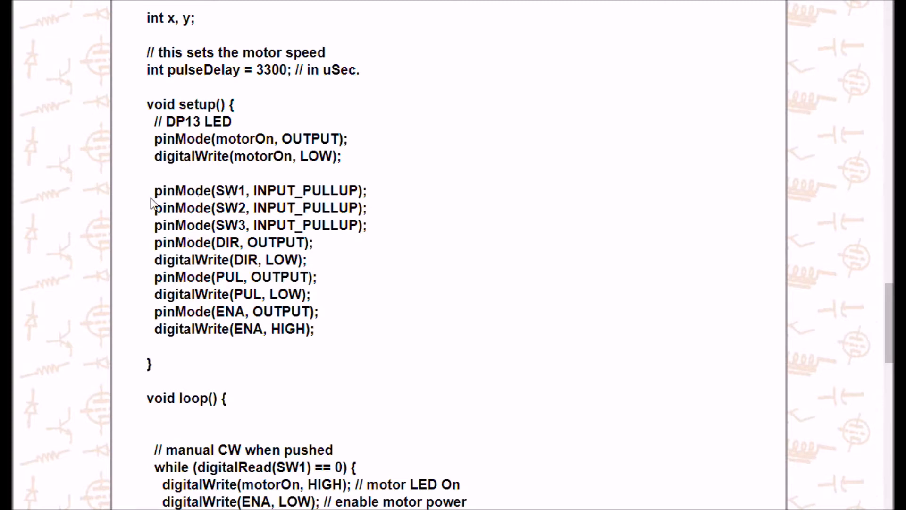
pyautogui.moveTo(231, 234)
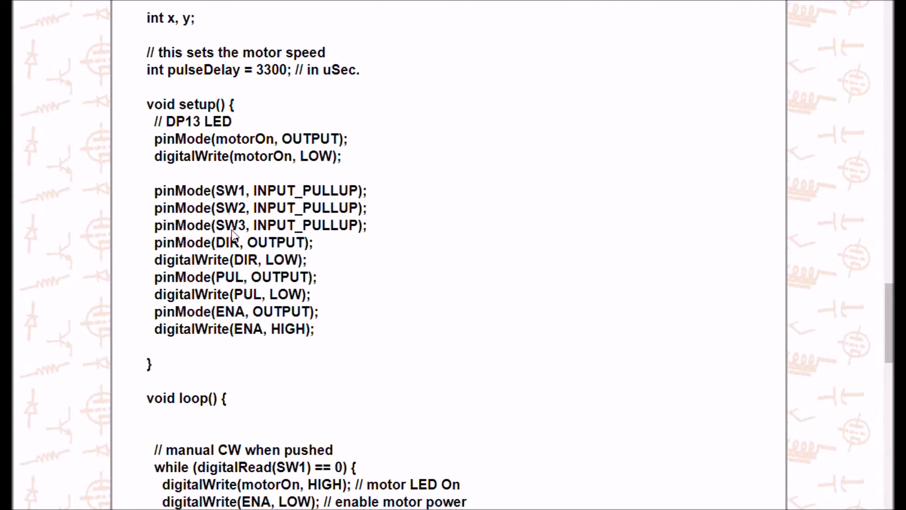
pyautogui.moveTo(345, 231)
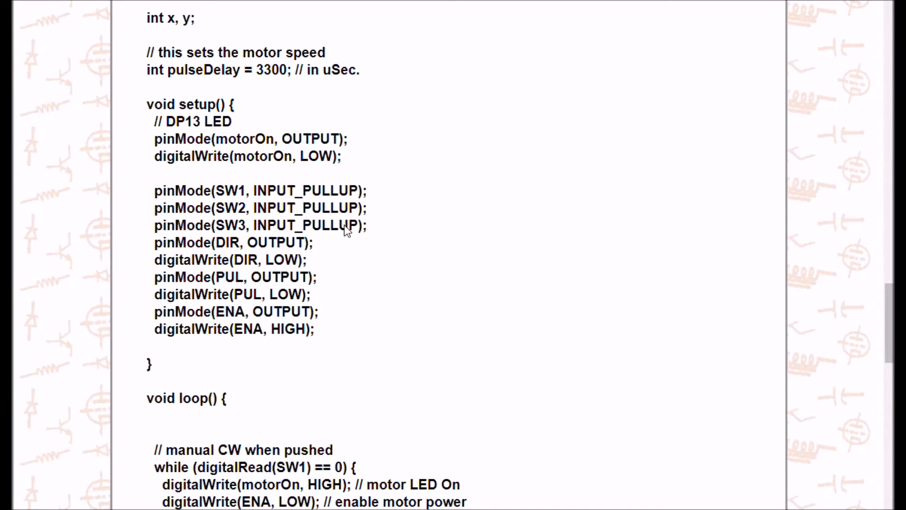
pyautogui.moveTo(237, 242)
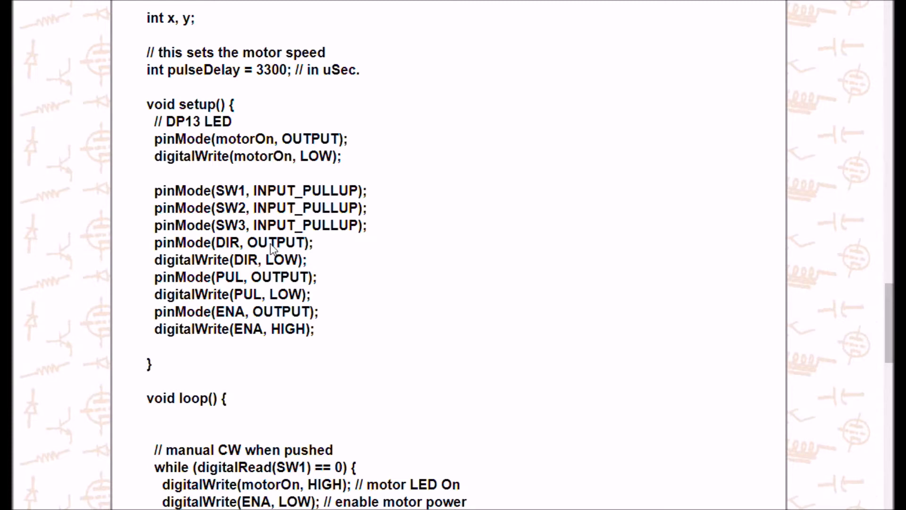
pyautogui.moveTo(292, 260)
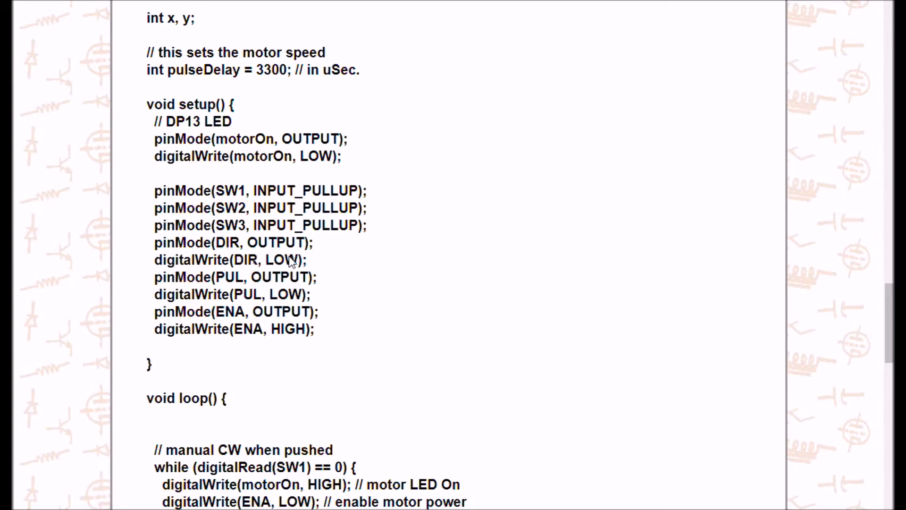
pyautogui.moveTo(237, 278)
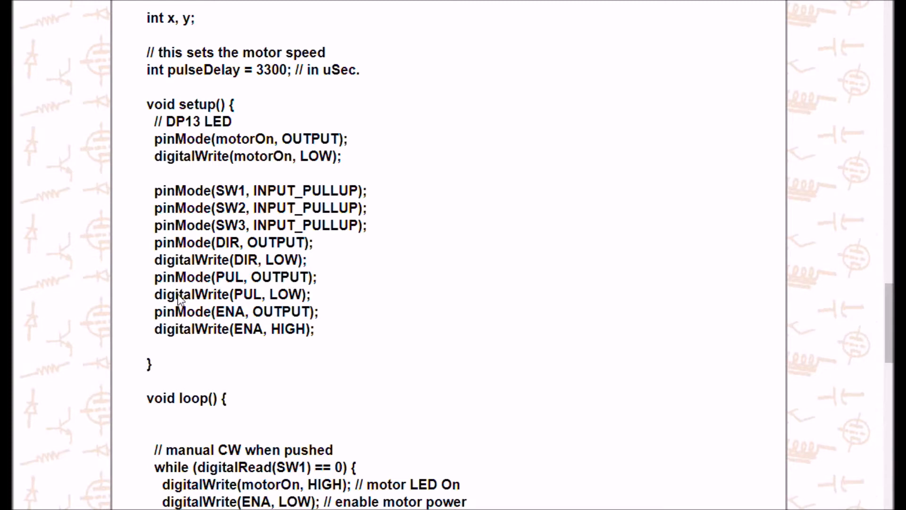
pyautogui.moveTo(187, 329)
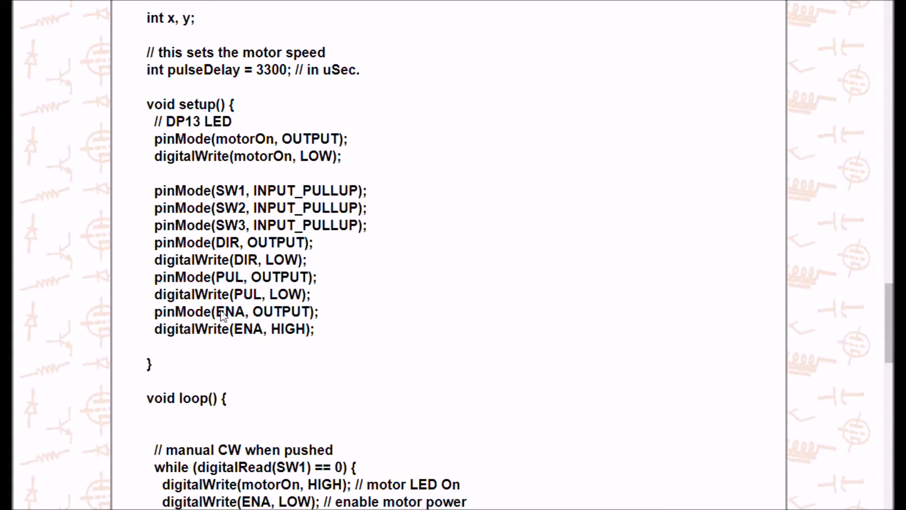
pyautogui.moveTo(239, 315)
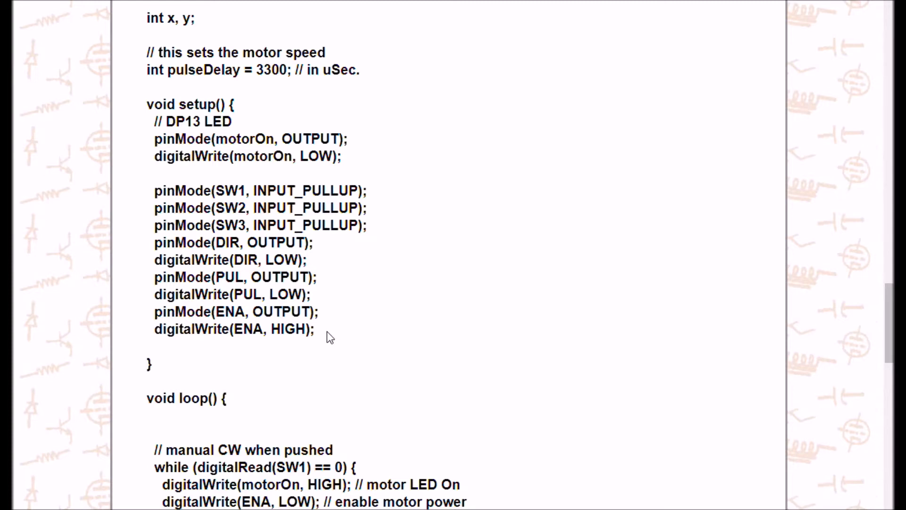
pyautogui.moveTo(337, 337)
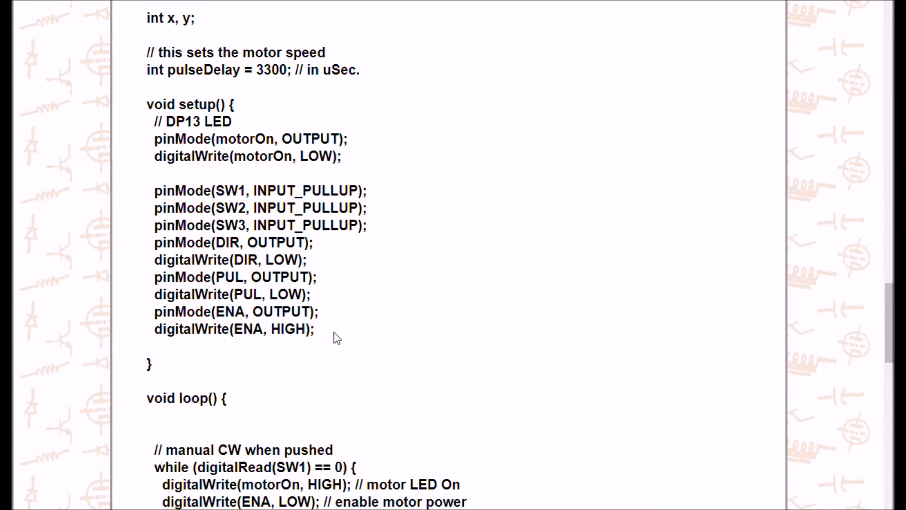
pyautogui.moveTo(333, 337)
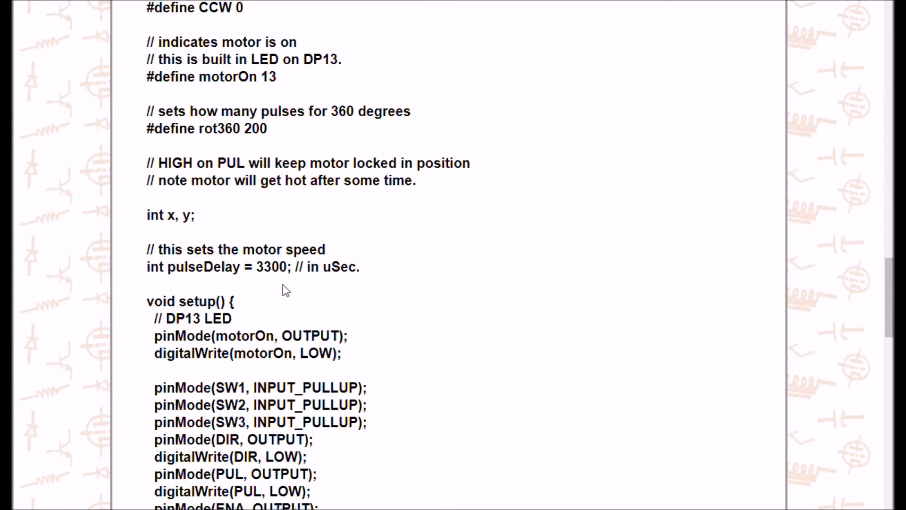
pyautogui.moveTo(322, 292)
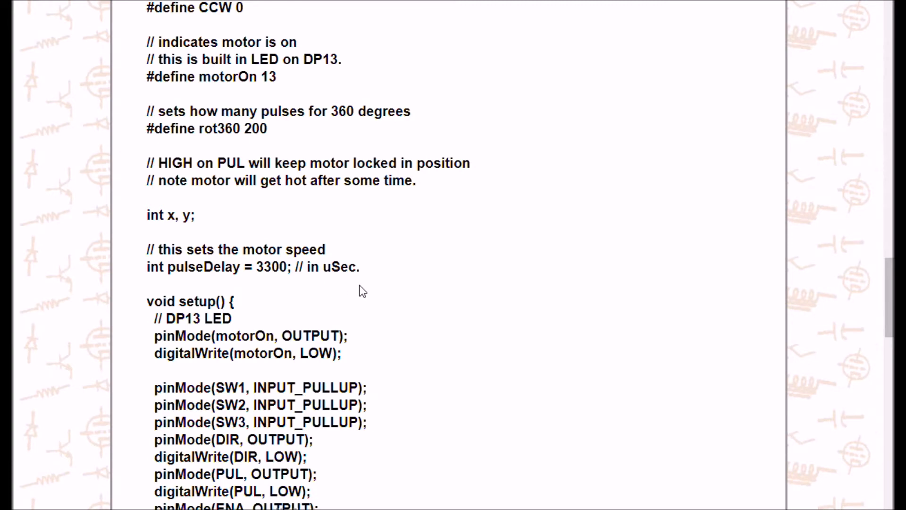
pyautogui.moveTo(326, 292)
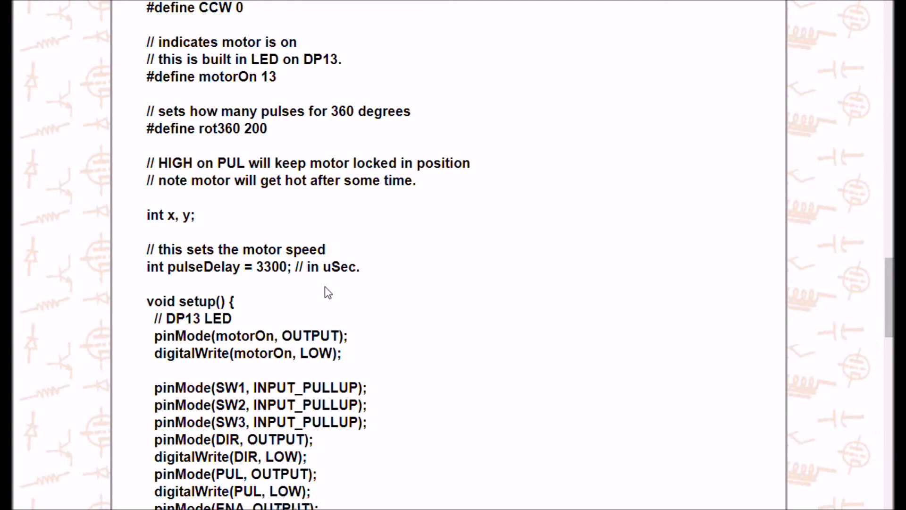
pyautogui.moveTo(345, 296)
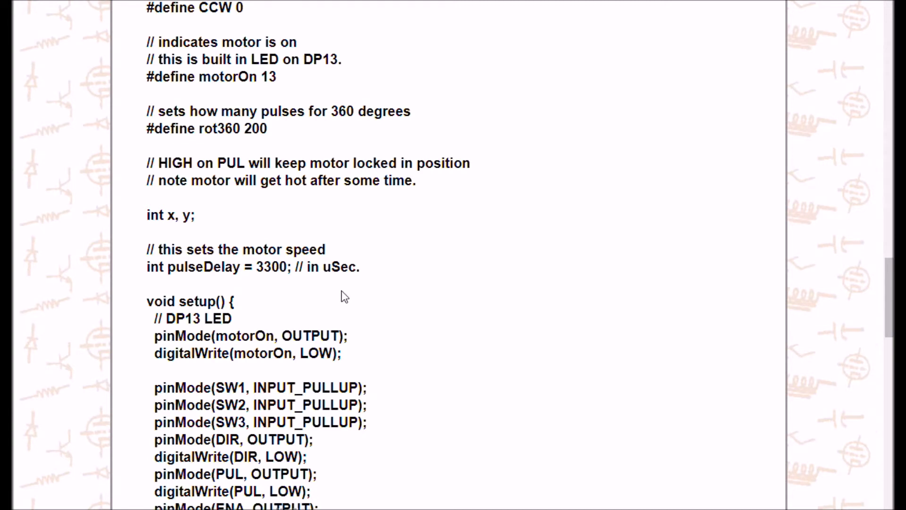
pyautogui.moveTo(261, 290)
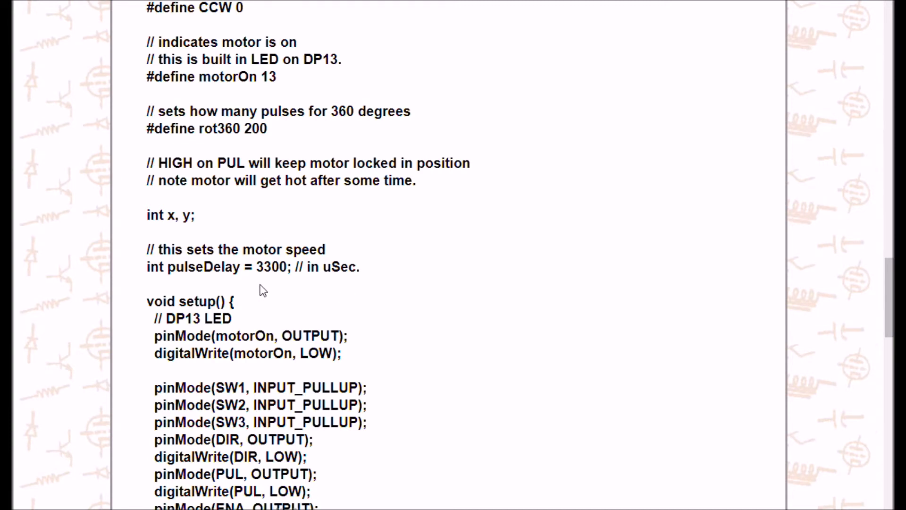
pyautogui.moveTo(273, 287)
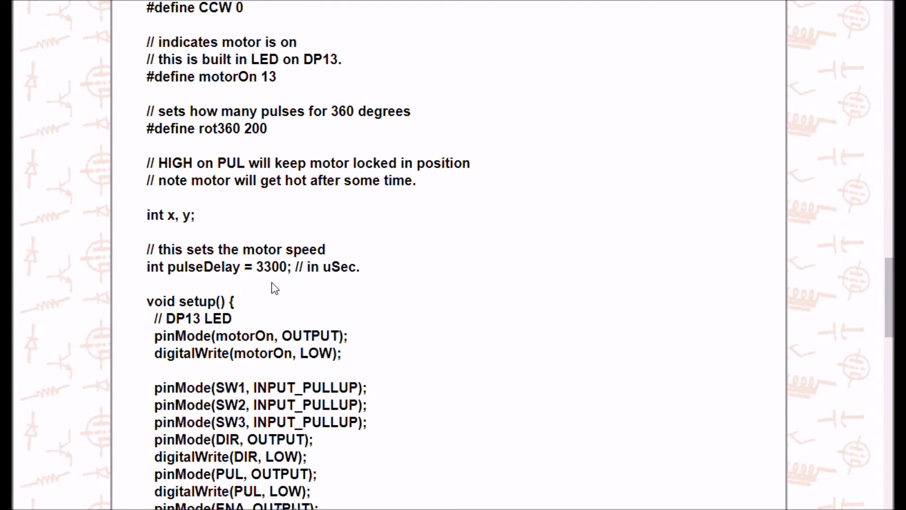
pyautogui.moveTo(259, 286)
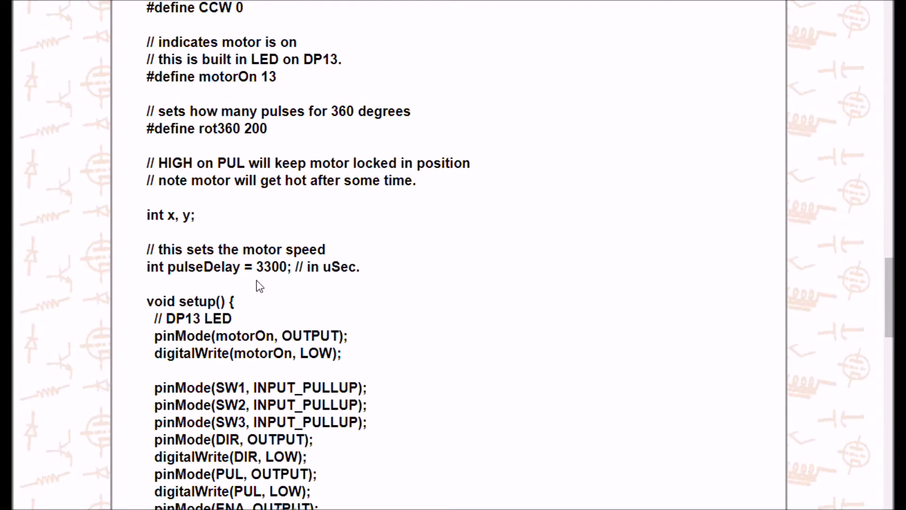
pyautogui.moveTo(221, 285)
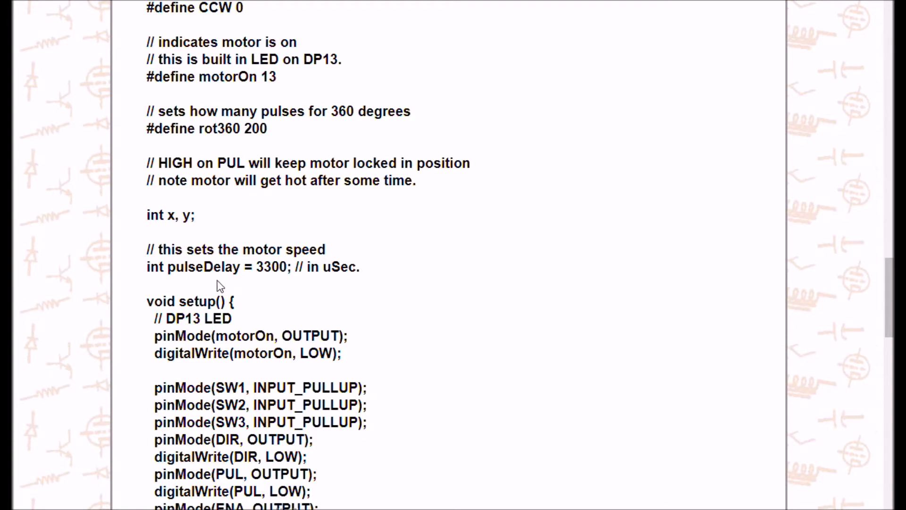
pyautogui.moveTo(348, 285)
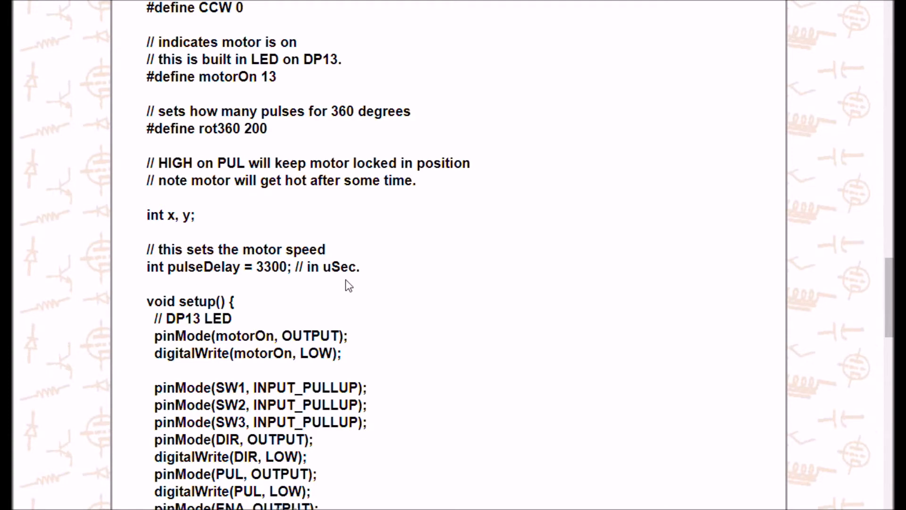
pyautogui.moveTo(261, 278)
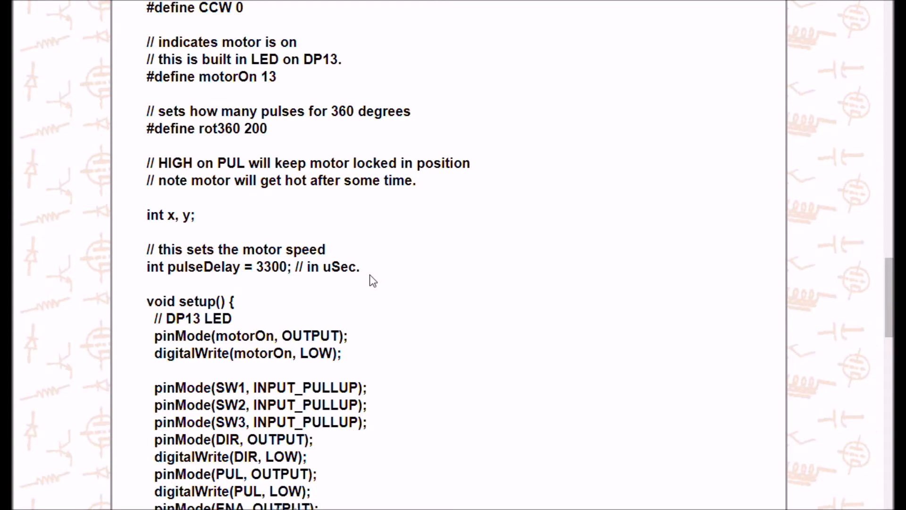
pyautogui.moveTo(314, 284)
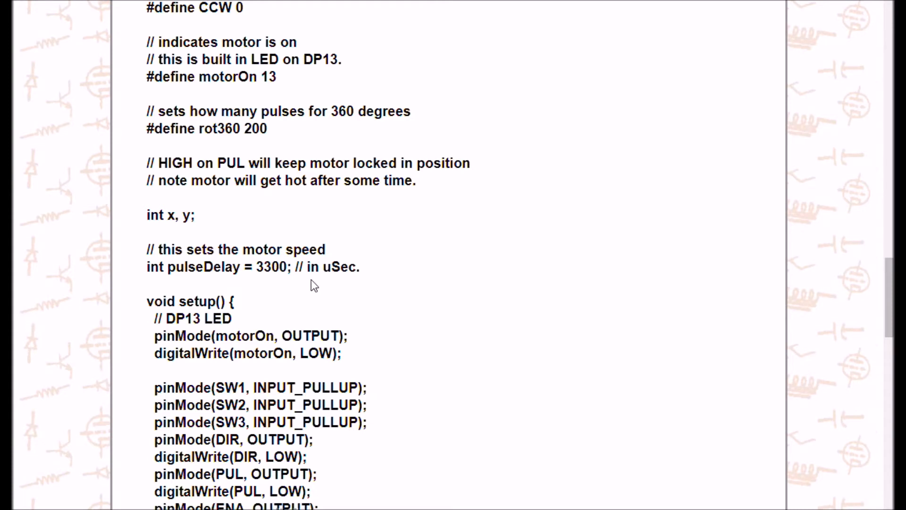
pyautogui.moveTo(322, 289)
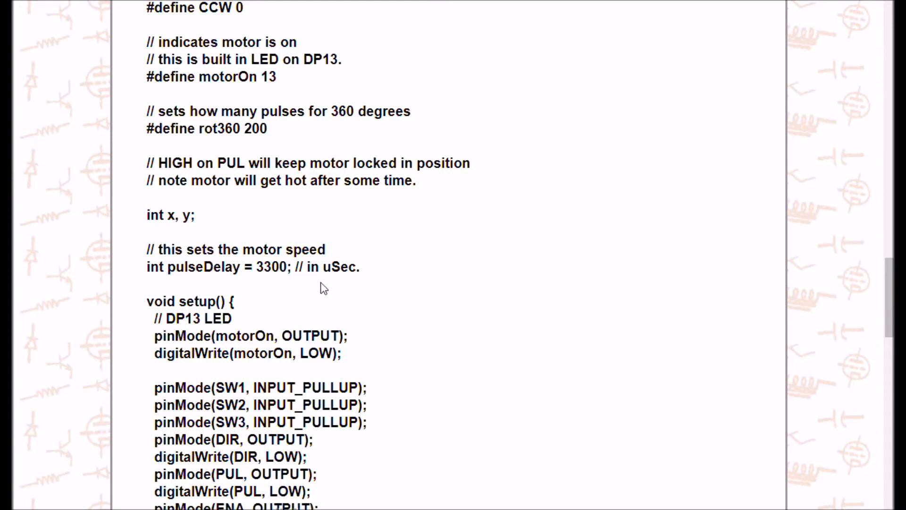
pyautogui.moveTo(260, 280)
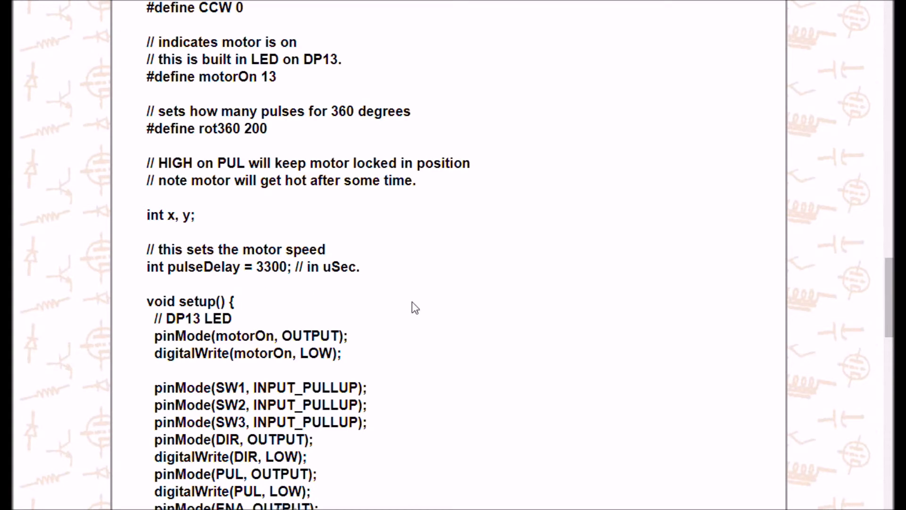
pyautogui.moveTo(722, 249)
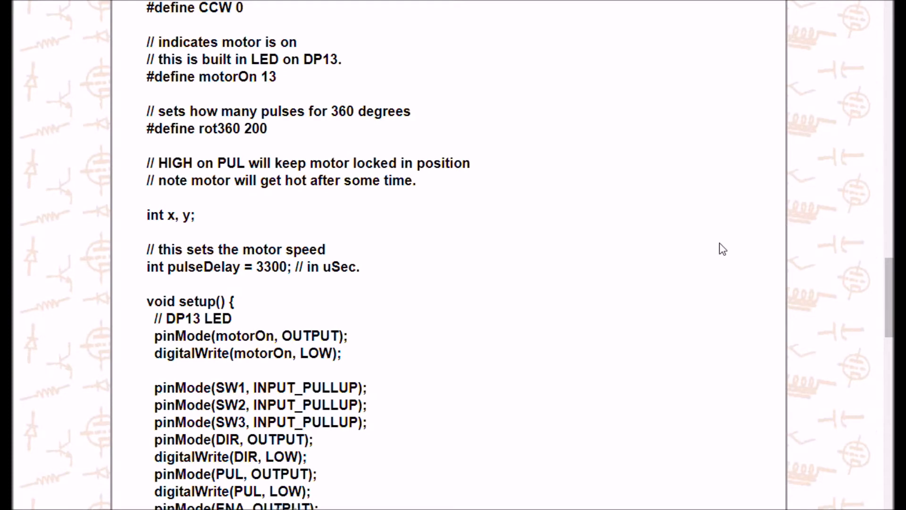
pyautogui.scroll(-3)
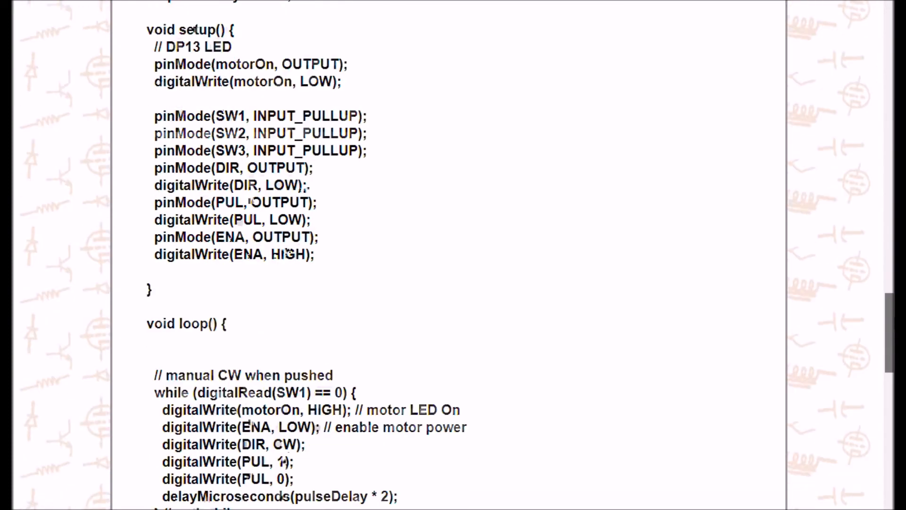
pyautogui.scroll(-3)
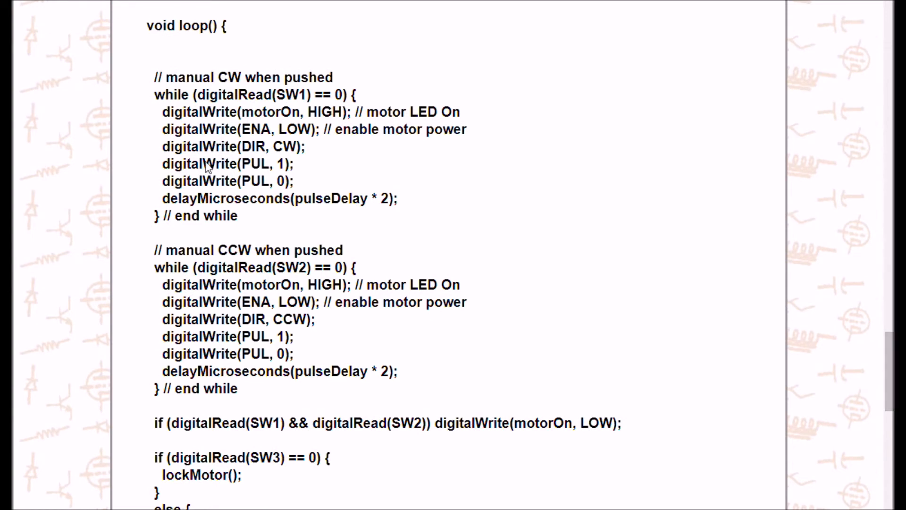
pyautogui.moveTo(226, 213)
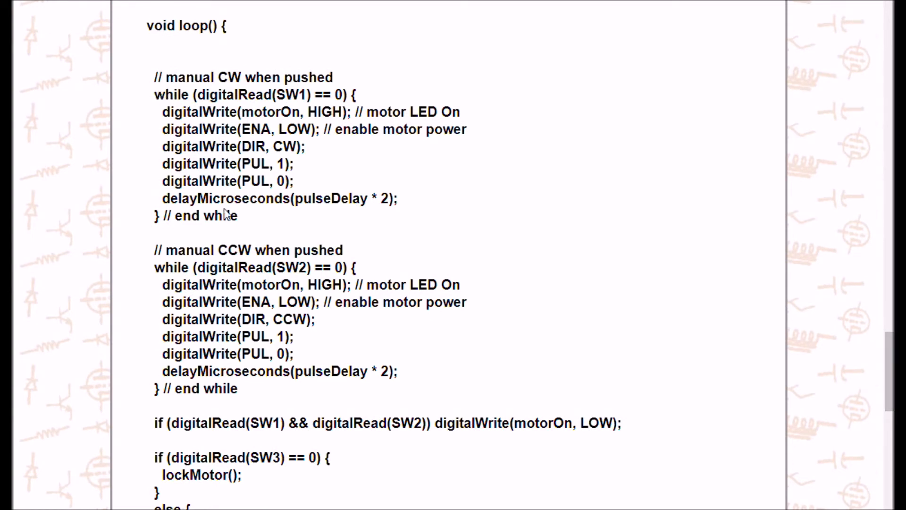
pyautogui.moveTo(222, 93)
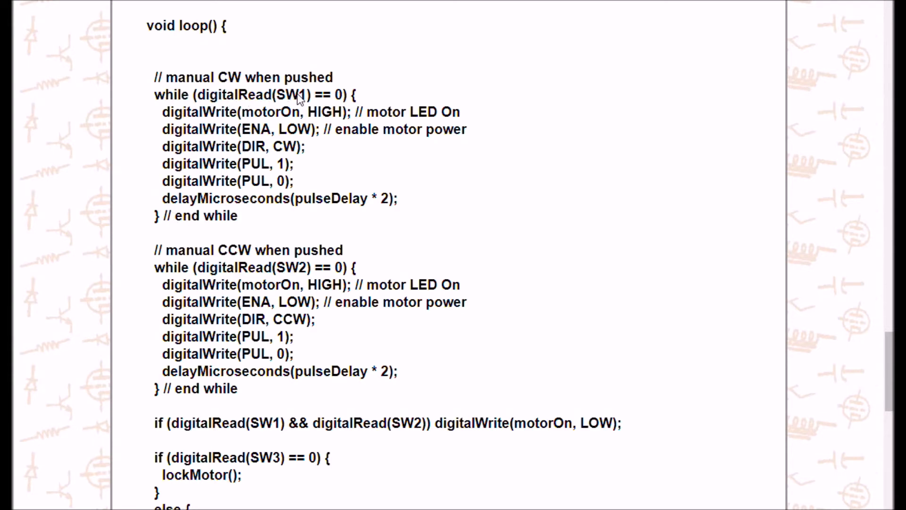
pyautogui.moveTo(213, 118)
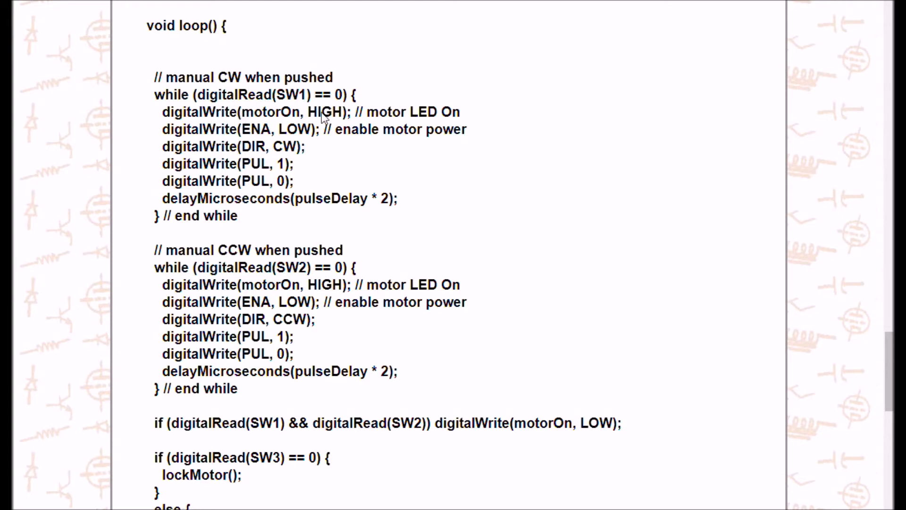
pyautogui.moveTo(219, 118)
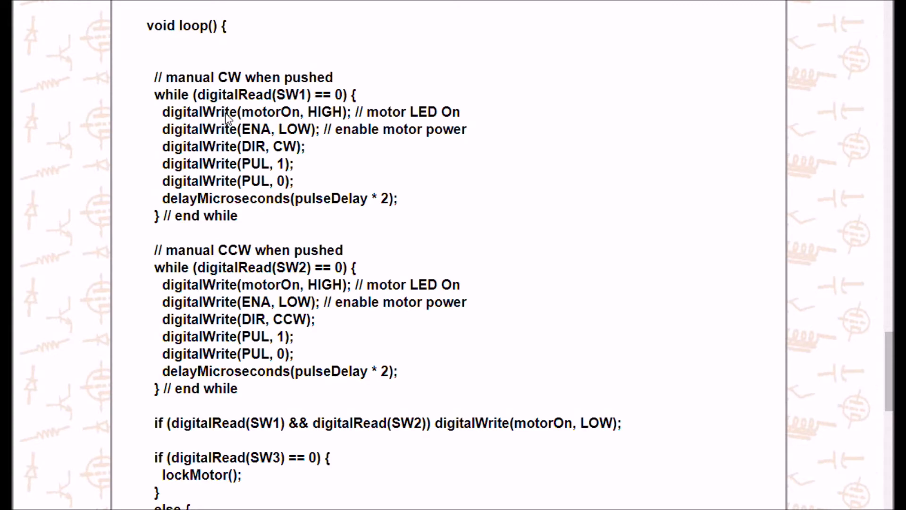
pyautogui.moveTo(196, 119)
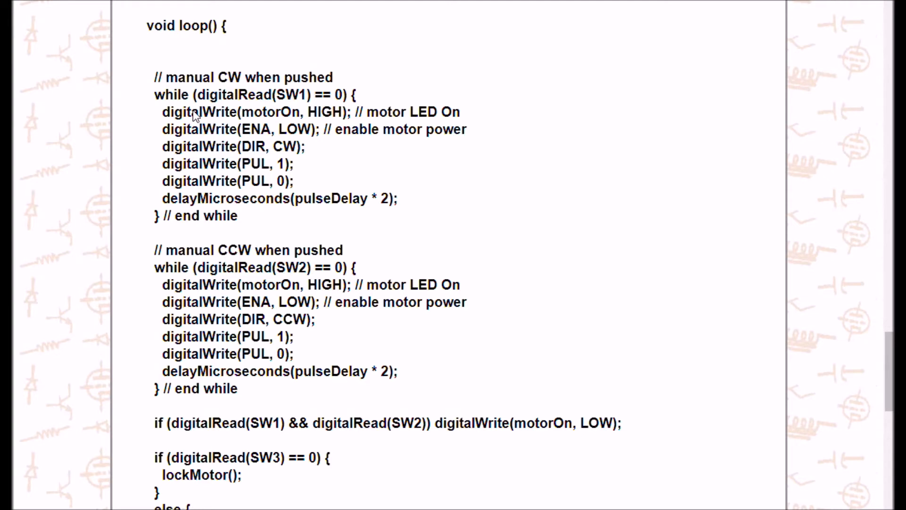
pyautogui.moveTo(198, 137)
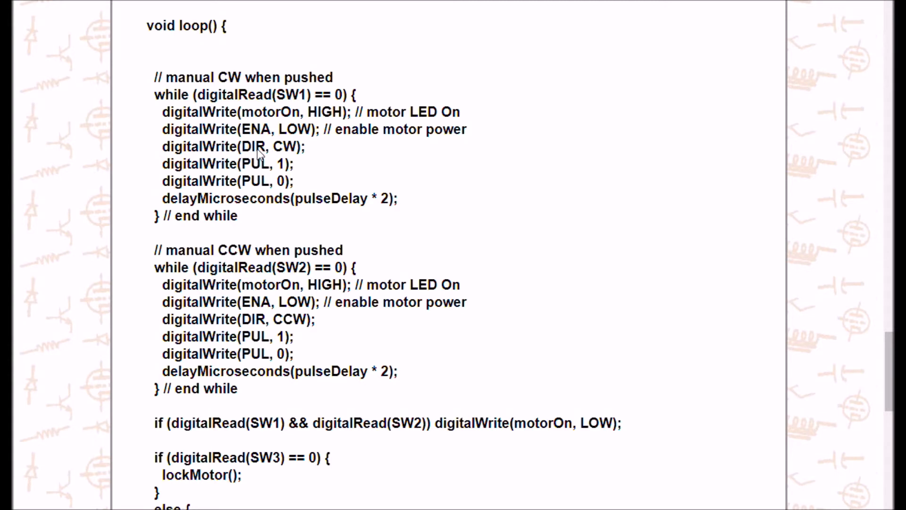
pyautogui.moveTo(272, 155)
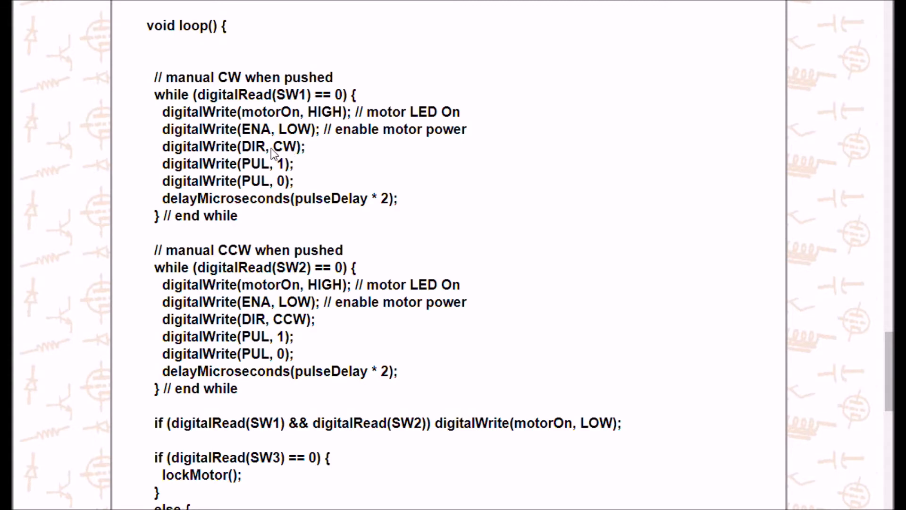
pyautogui.moveTo(295, 156)
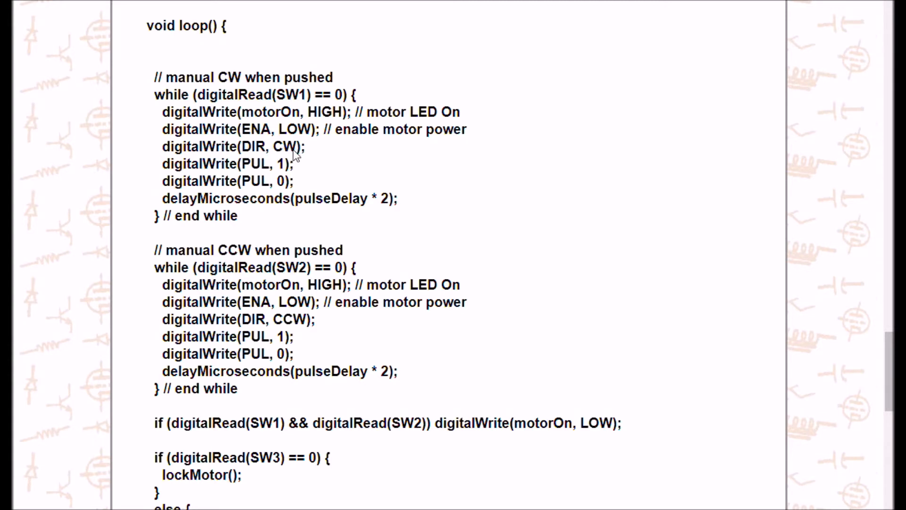
pyautogui.moveTo(208, 173)
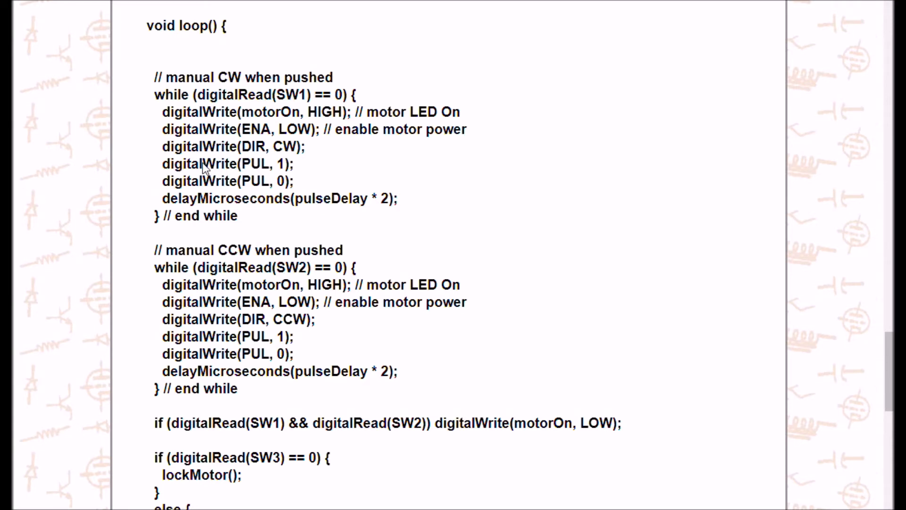
pyautogui.moveTo(209, 169)
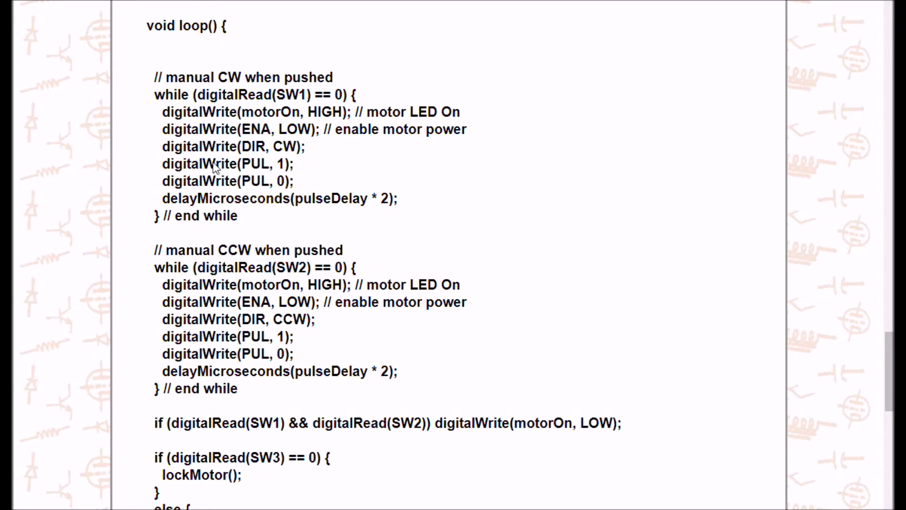
pyautogui.moveTo(268, 185)
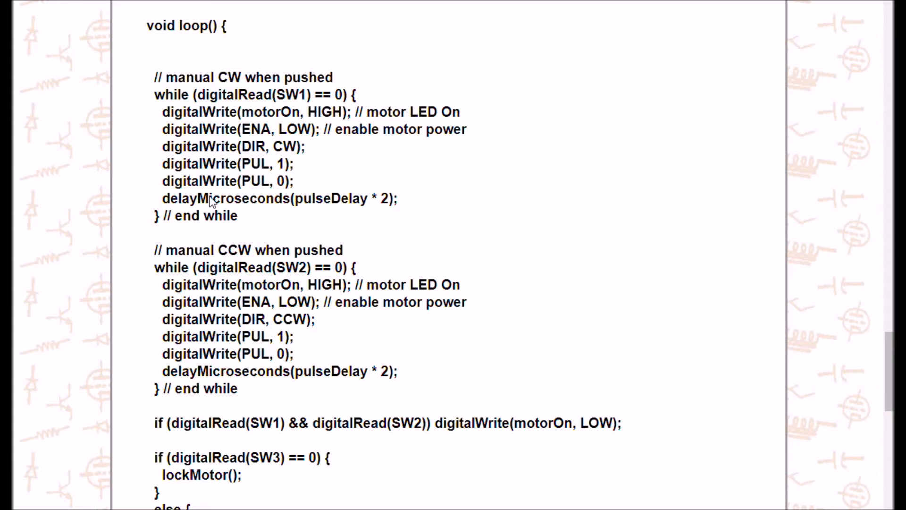
pyautogui.moveTo(384, 208)
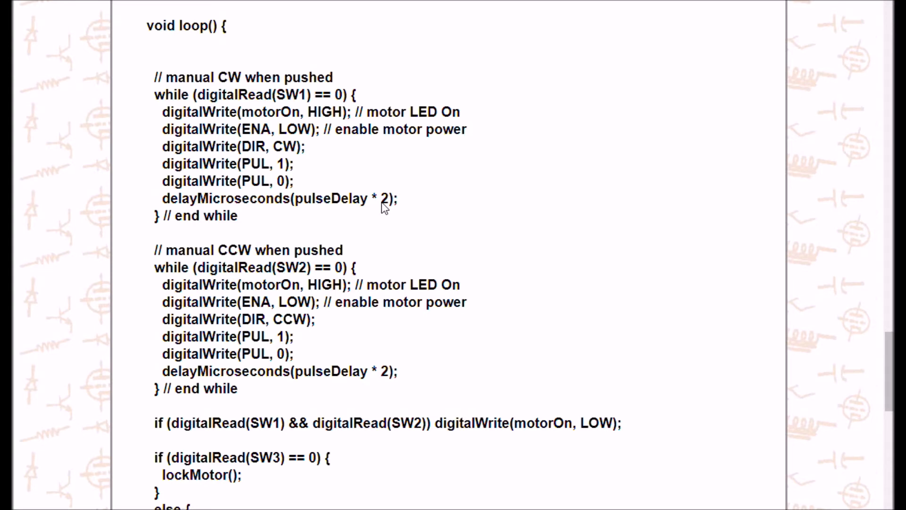
pyautogui.moveTo(730, 316)
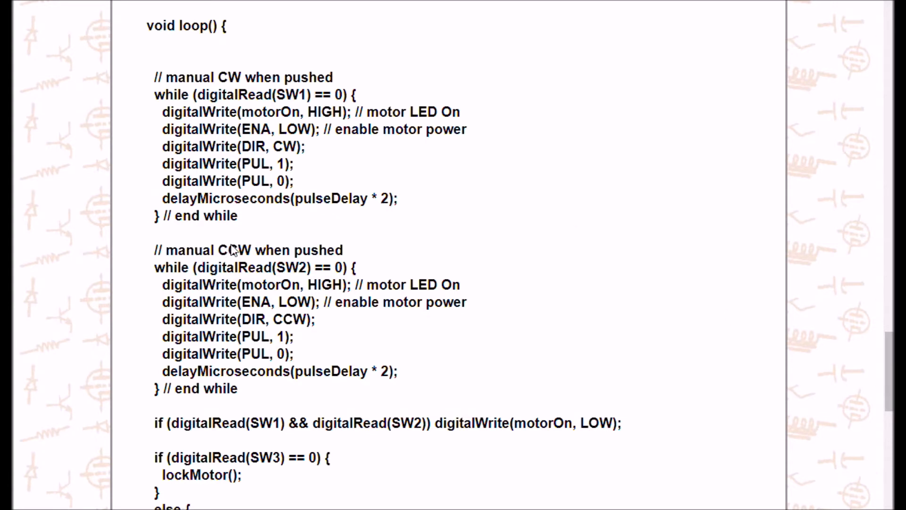
pyautogui.moveTo(349, 250)
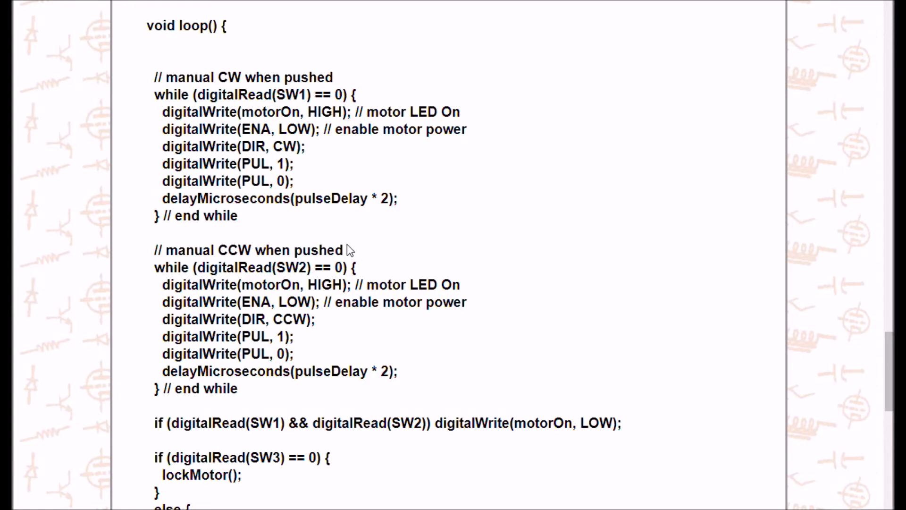
pyautogui.moveTo(242, 258)
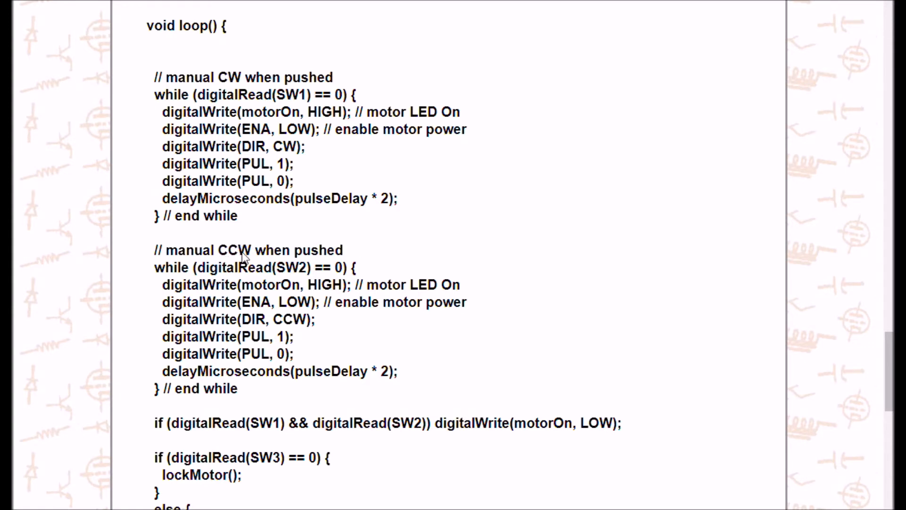
pyautogui.moveTo(303, 275)
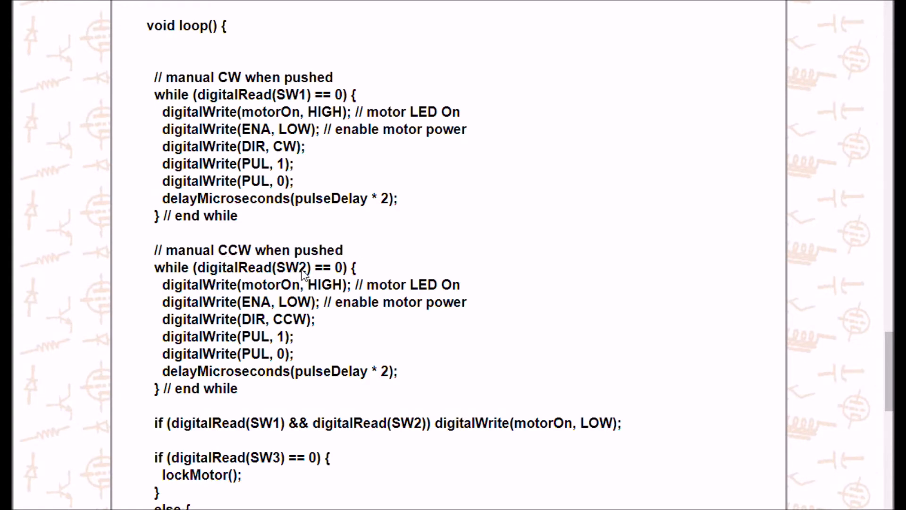
pyautogui.moveTo(338, 277)
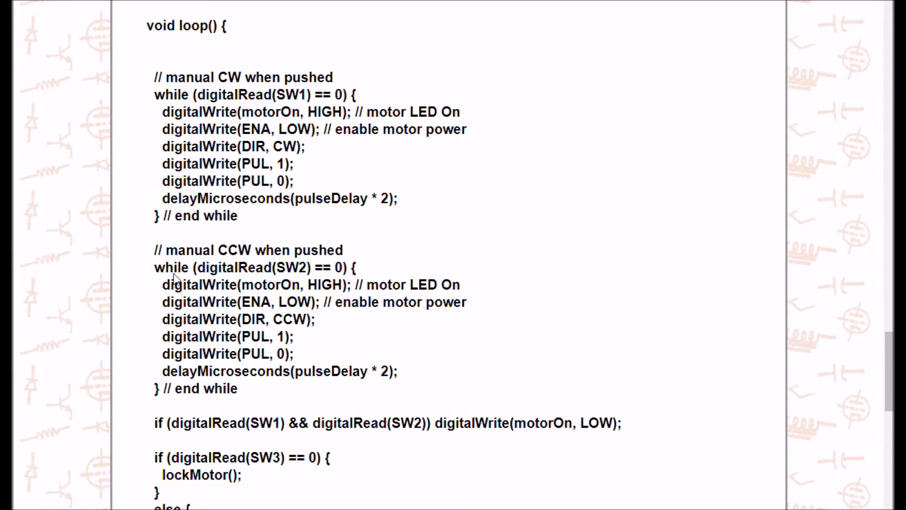
pyautogui.moveTo(338, 271)
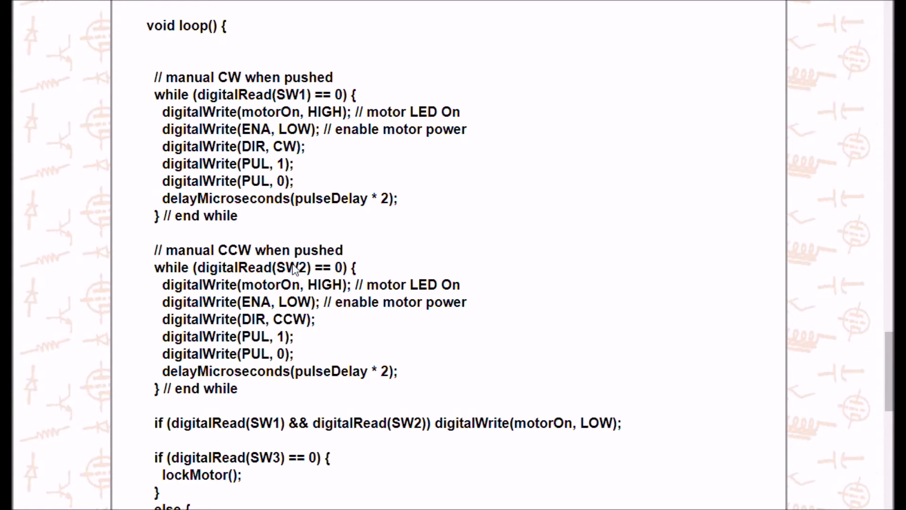
pyautogui.moveTo(311, 292)
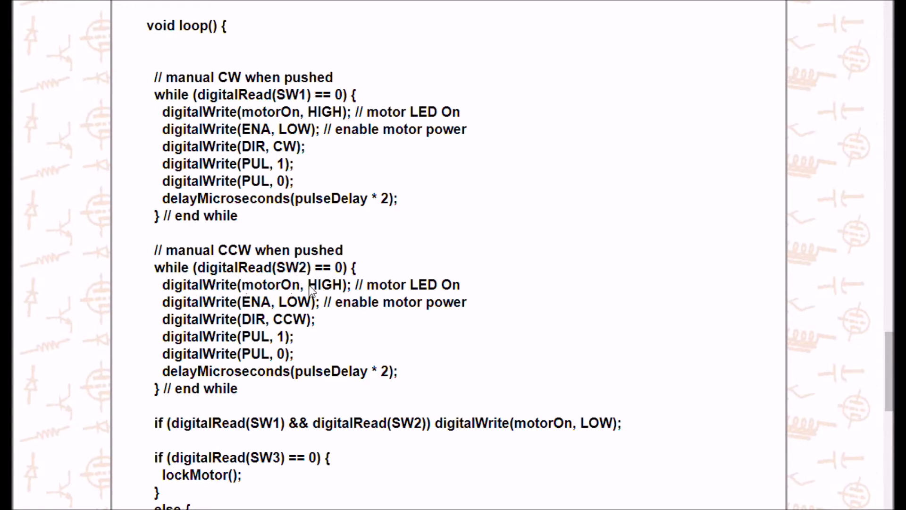
pyautogui.moveTo(358, 283)
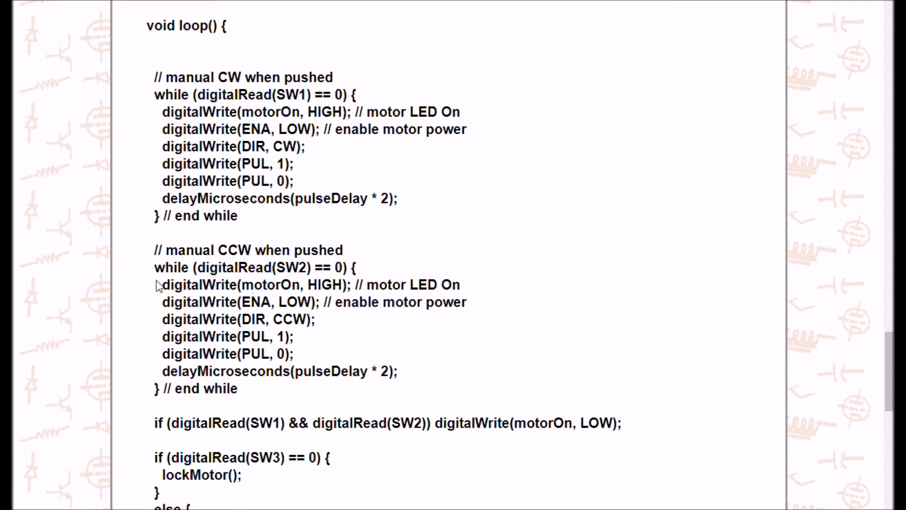
pyautogui.moveTo(367, 289)
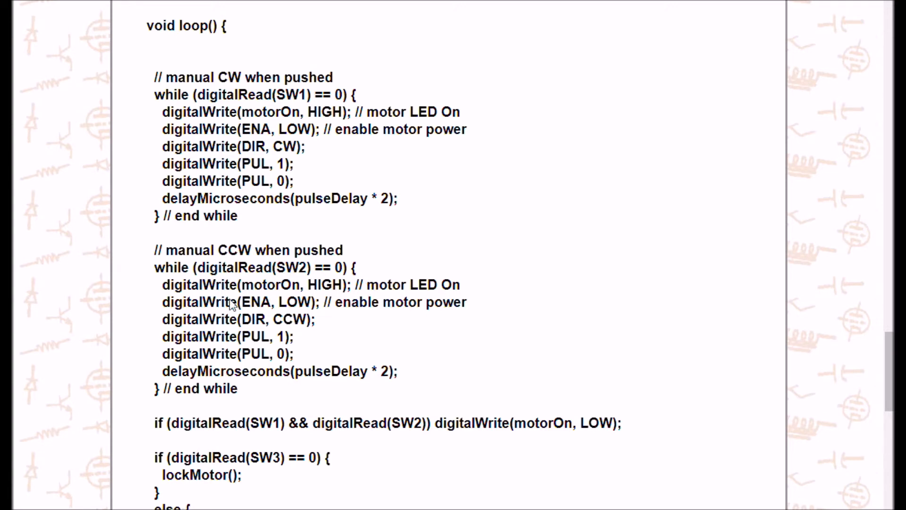
pyautogui.moveTo(253, 309)
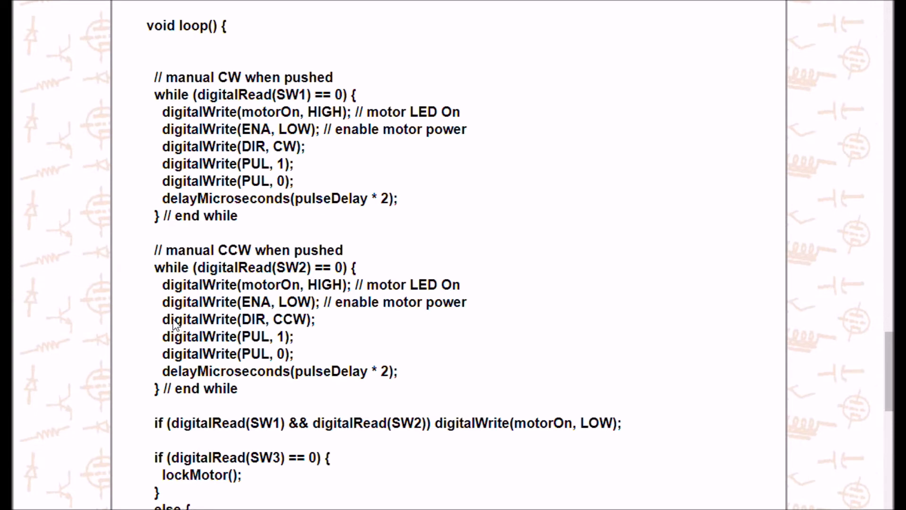
pyautogui.moveTo(182, 324)
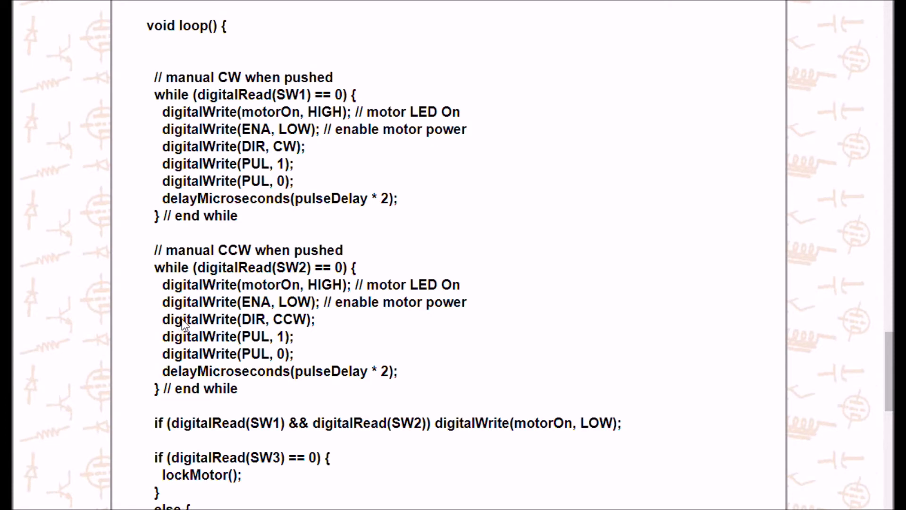
pyautogui.moveTo(248, 133)
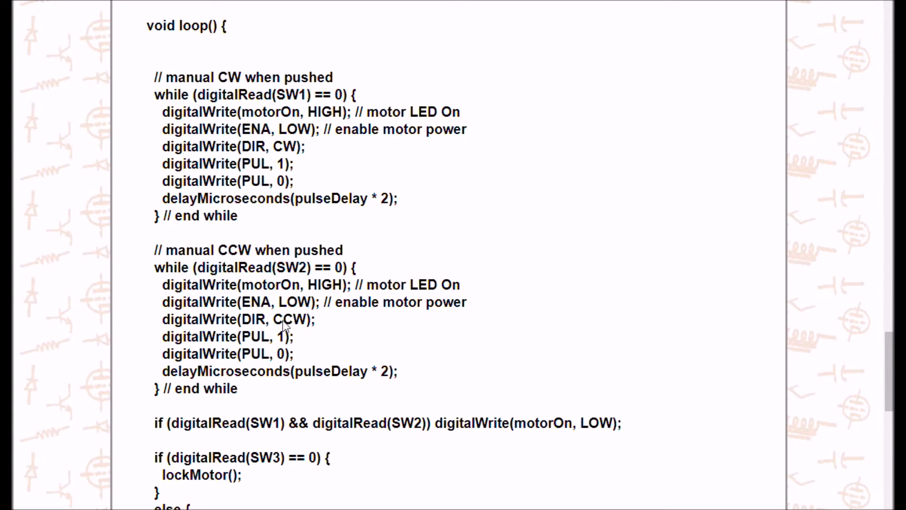
pyautogui.moveTo(291, 324)
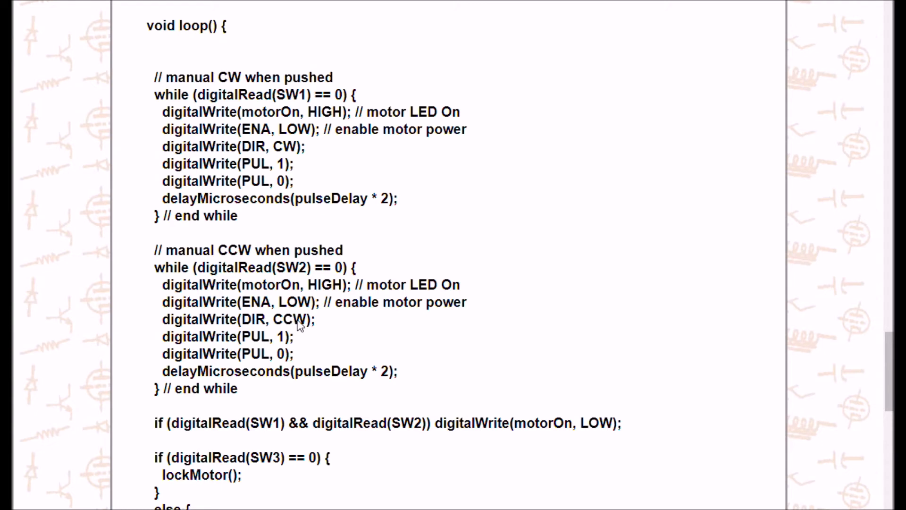
pyautogui.moveTo(272, 348)
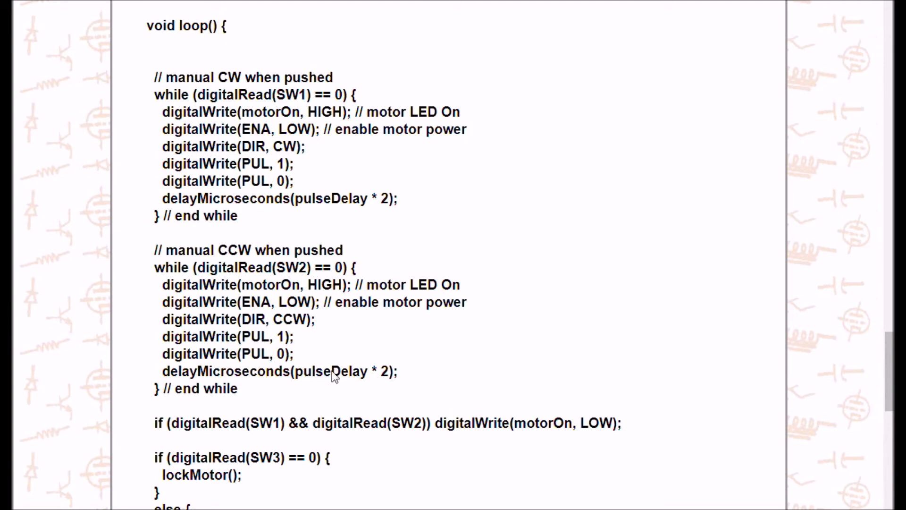
pyautogui.moveTo(363, 378)
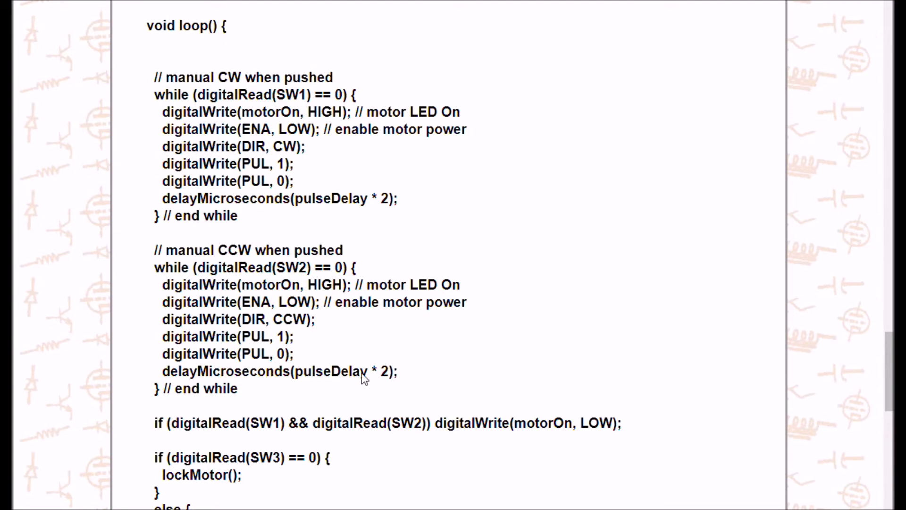
pyautogui.moveTo(381, 381)
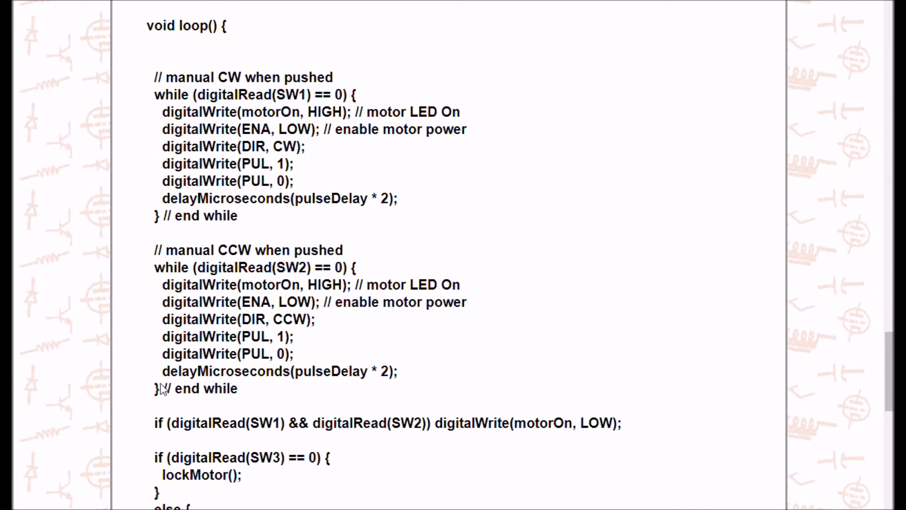
pyautogui.moveTo(162, 358)
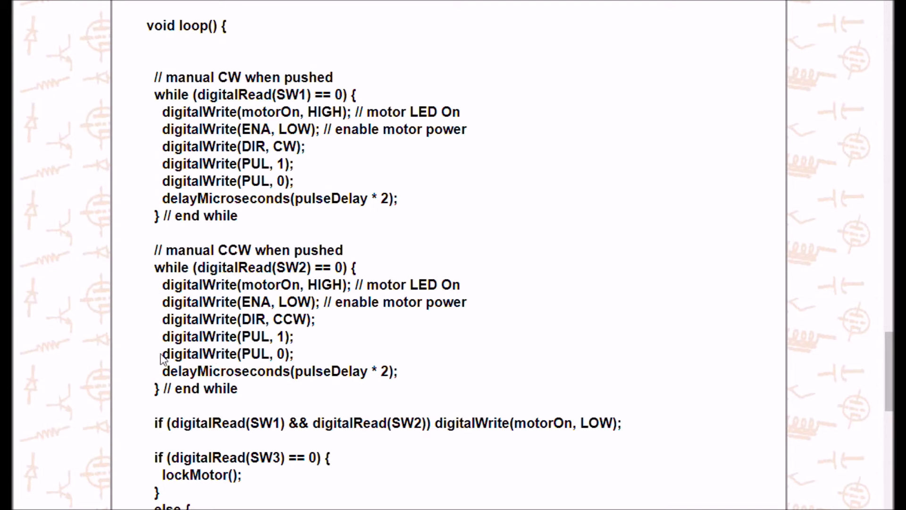
pyautogui.moveTo(167, 312)
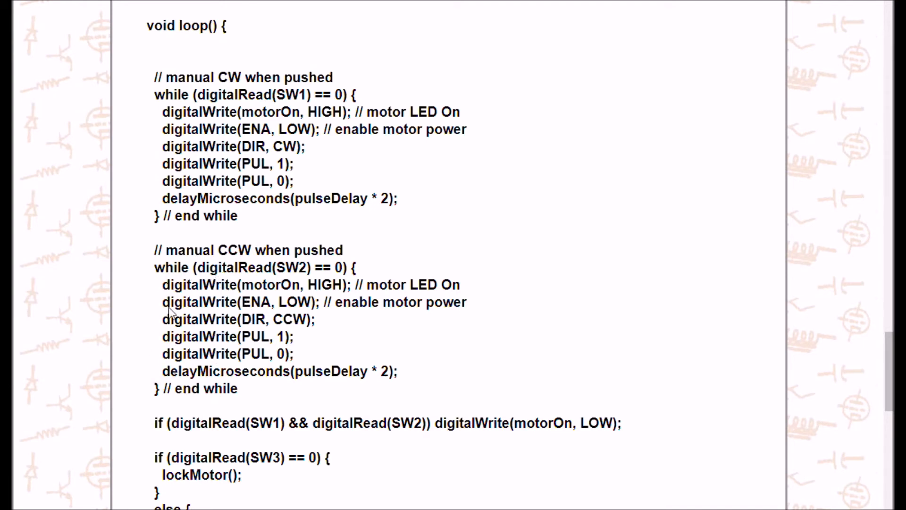
pyautogui.moveTo(242, 288)
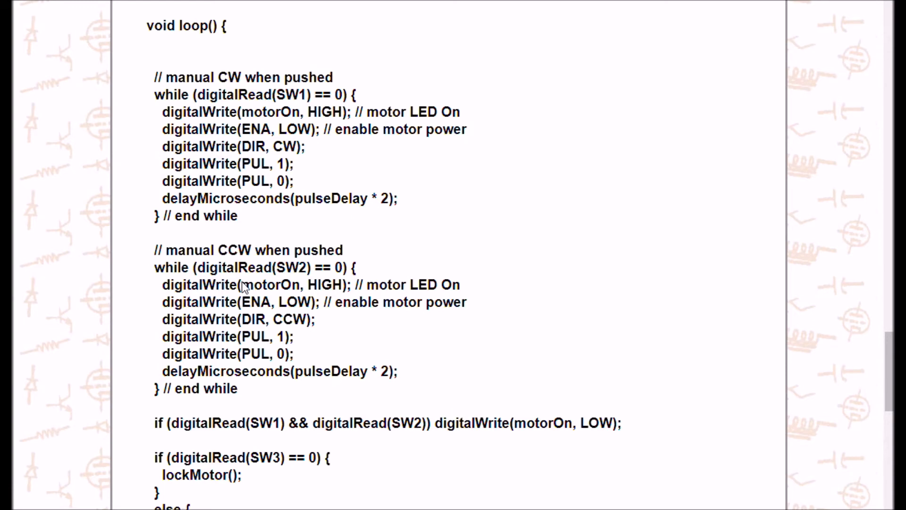
pyautogui.scroll(-3)
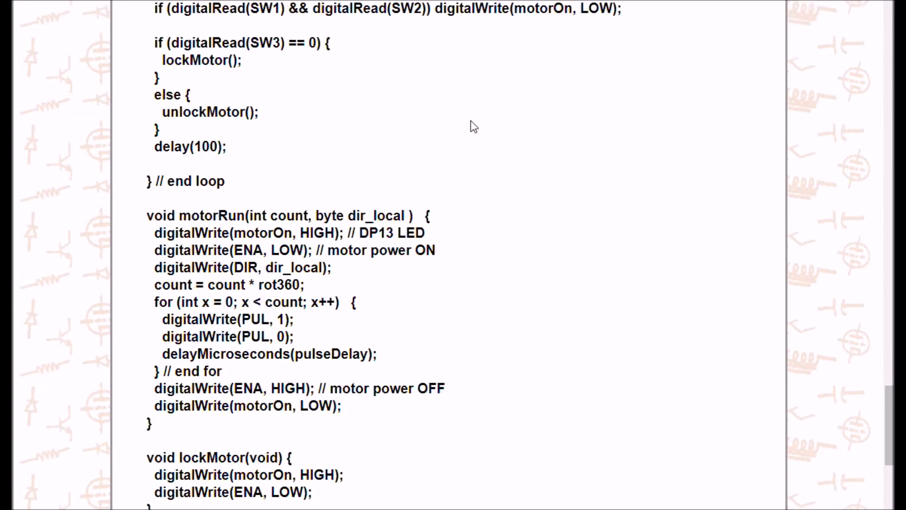
pyautogui.moveTo(427, 104)
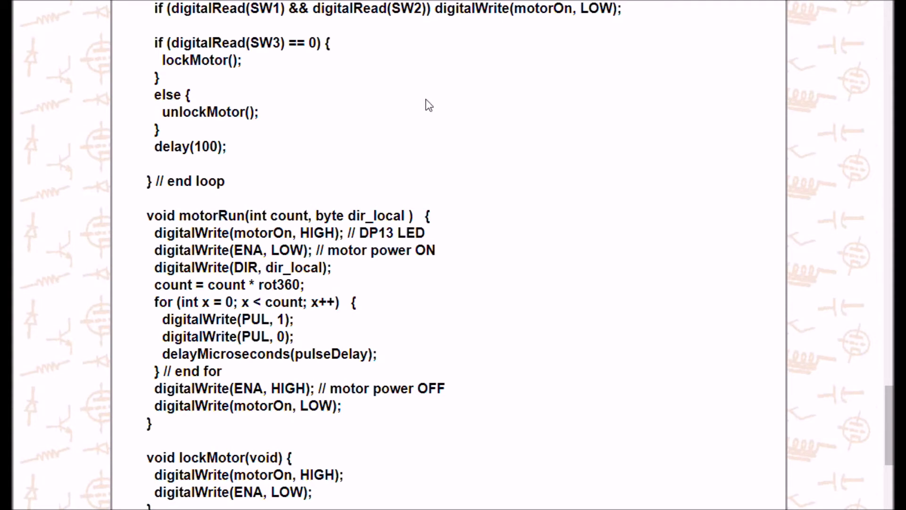
pyautogui.moveTo(141, 46)
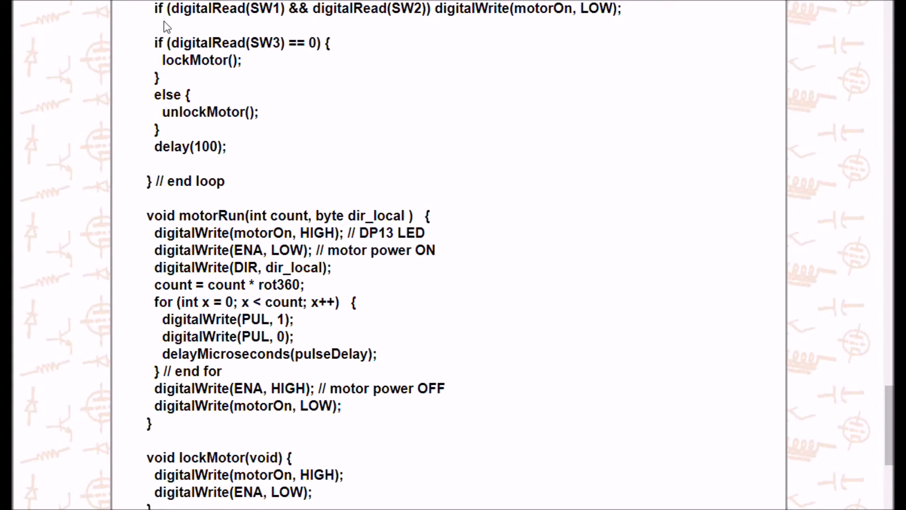
pyautogui.moveTo(275, 57)
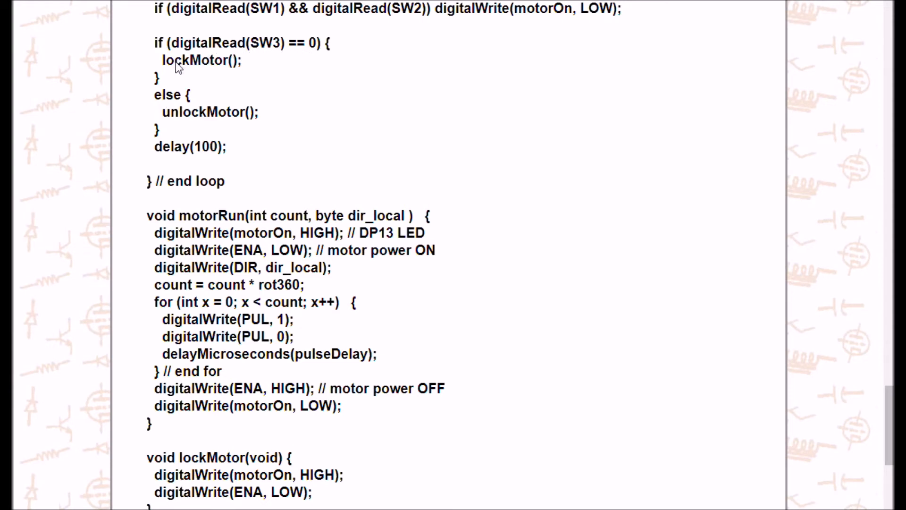
pyautogui.moveTo(226, 67)
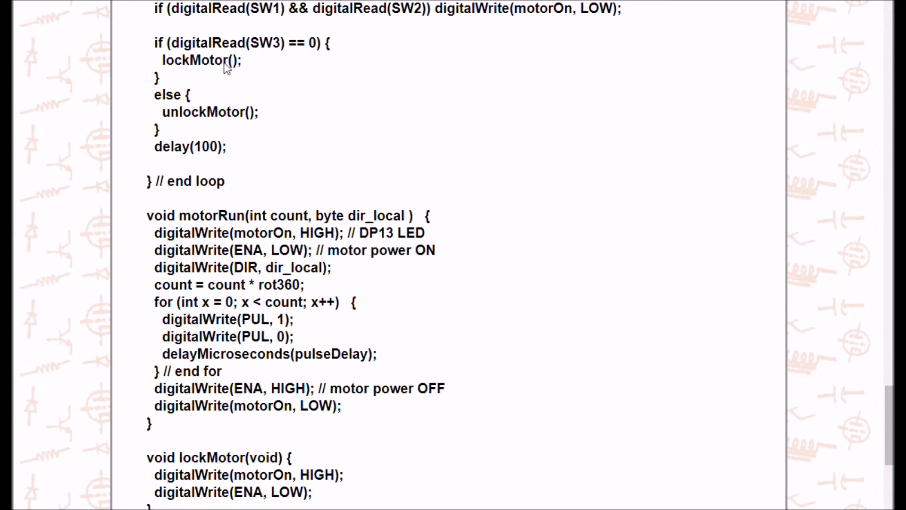
pyautogui.moveTo(172, 120)
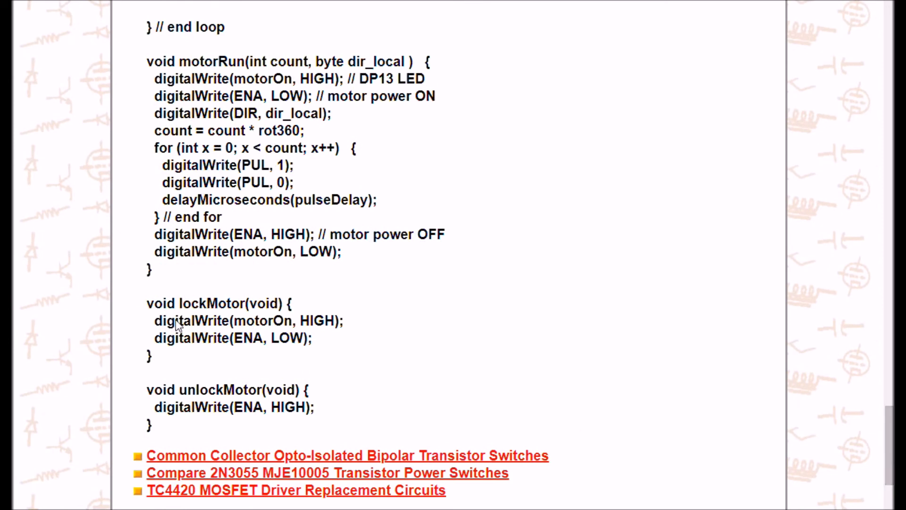
pyautogui.moveTo(208, 317)
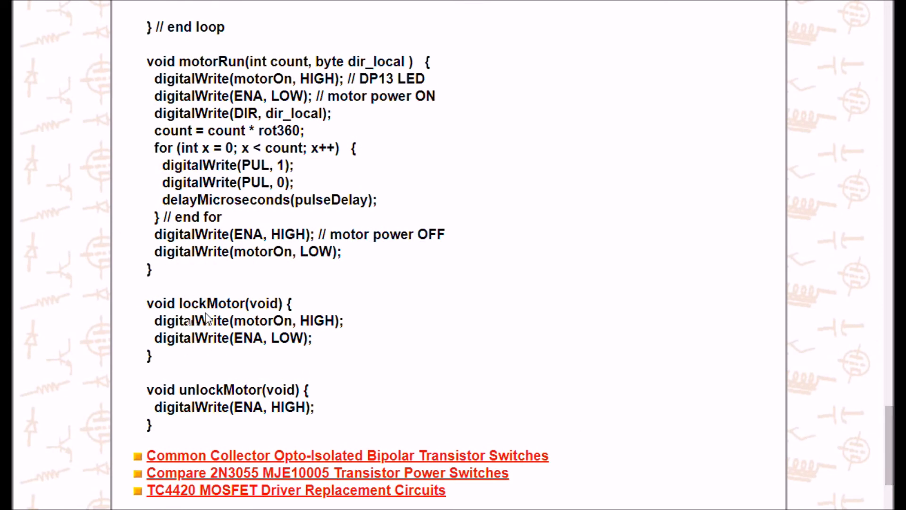
pyautogui.moveTo(219, 306)
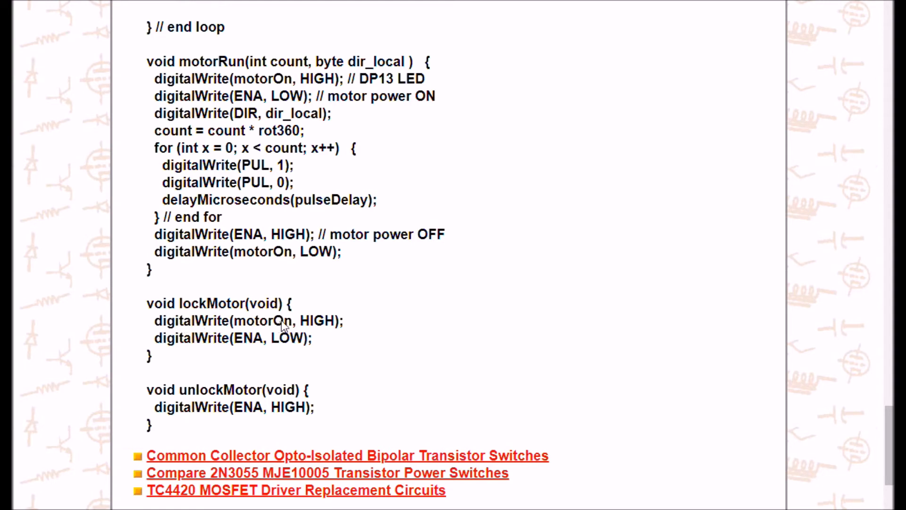
pyautogui.moveTo(263, 323)
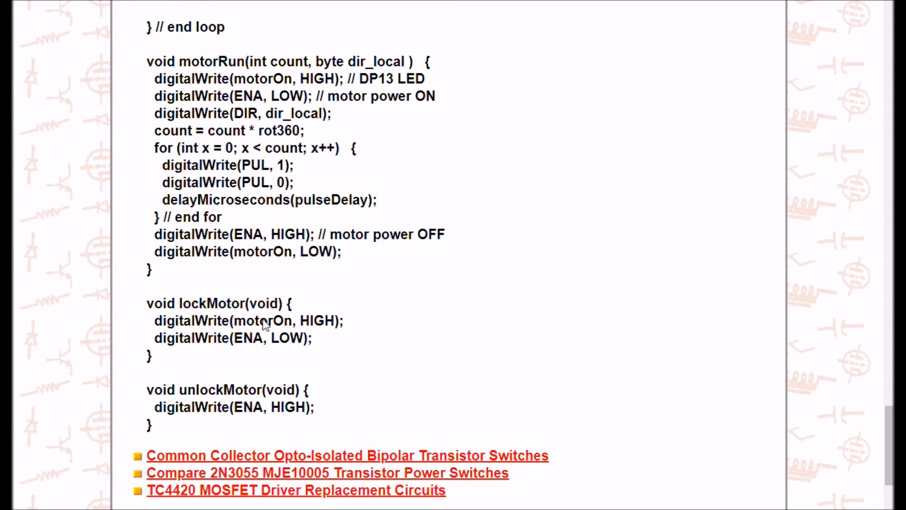
pyautogui.moveTo(315, 324)
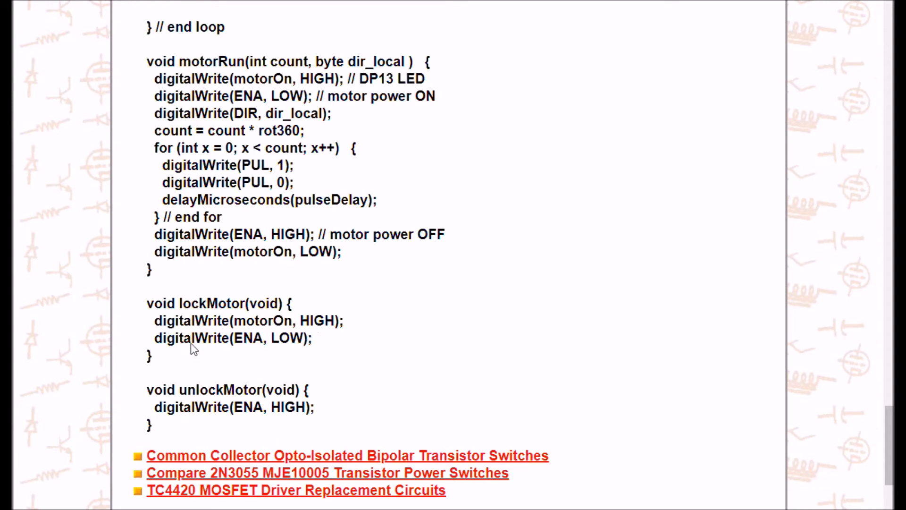
pyautogui.moveTo(222, 341)
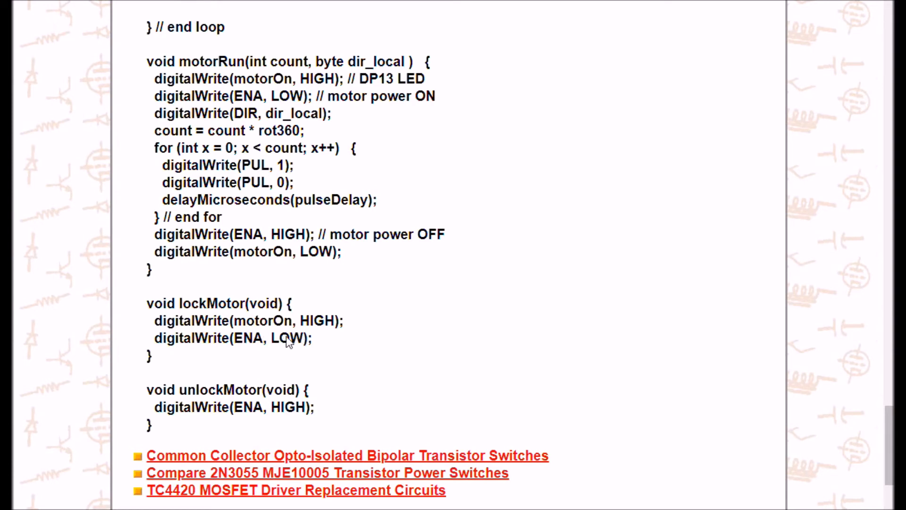
pyautogui.moveTo(299, 341)
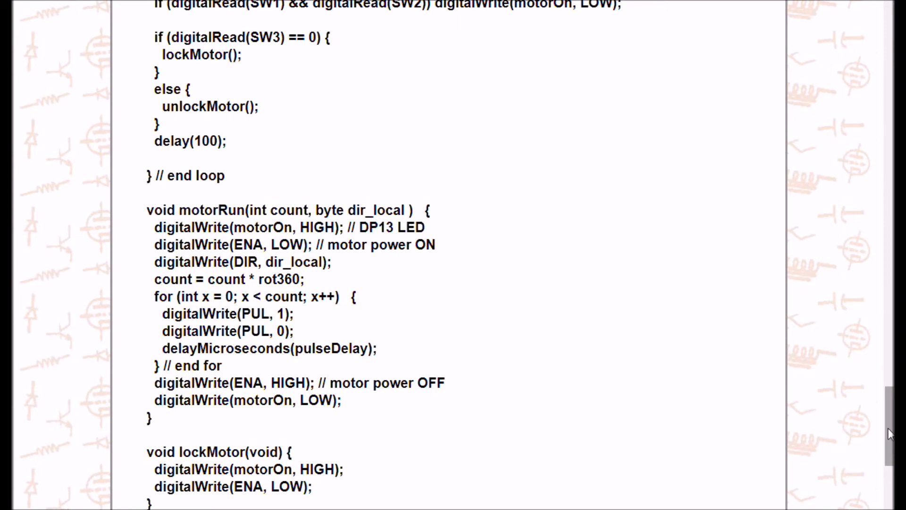
pyautogui.scroll(-3)
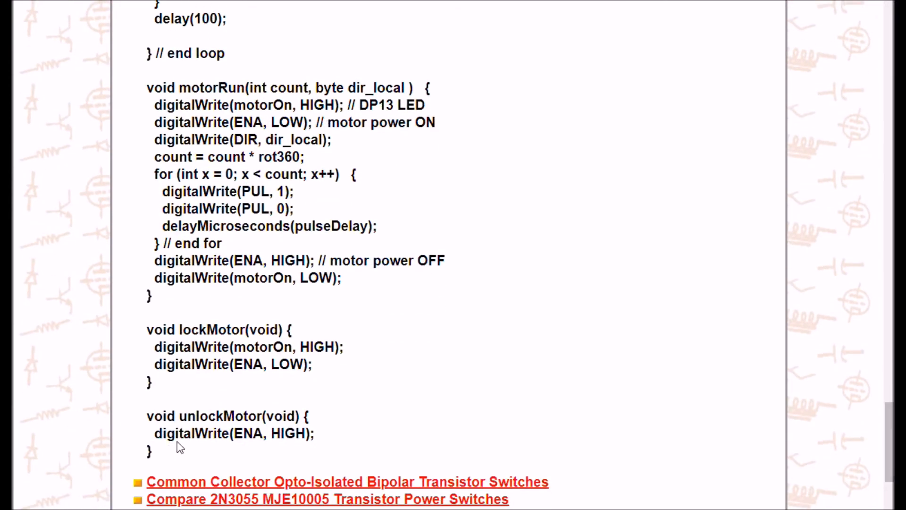
pyautogui.moveTo(288, 419)
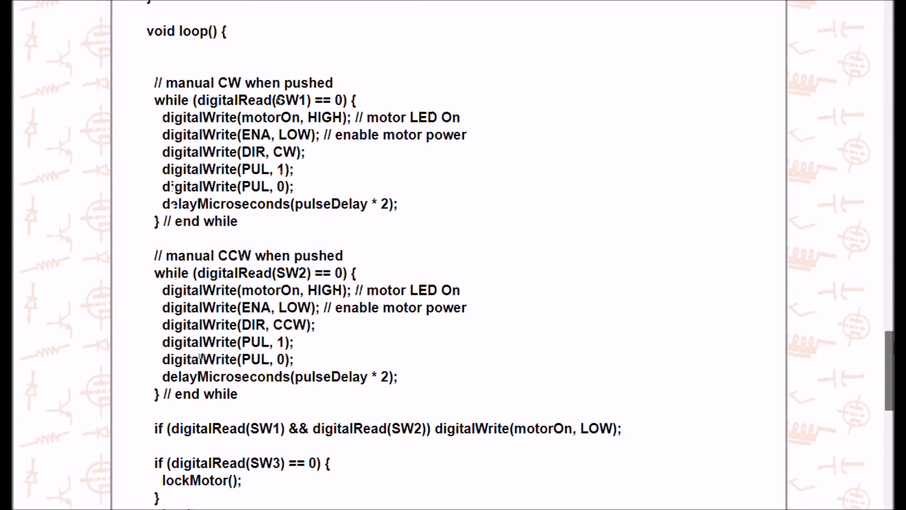
pyautogui.scroll(-3)
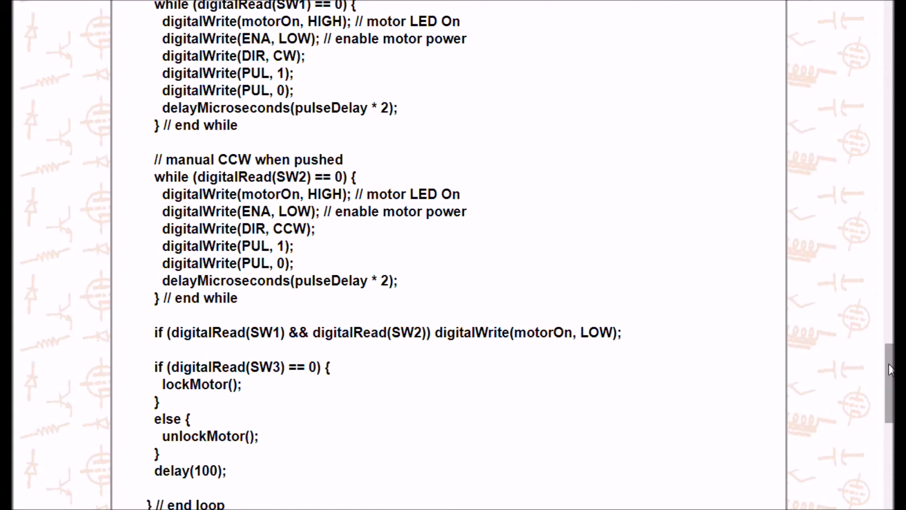
pyautogui.scroll(-3)
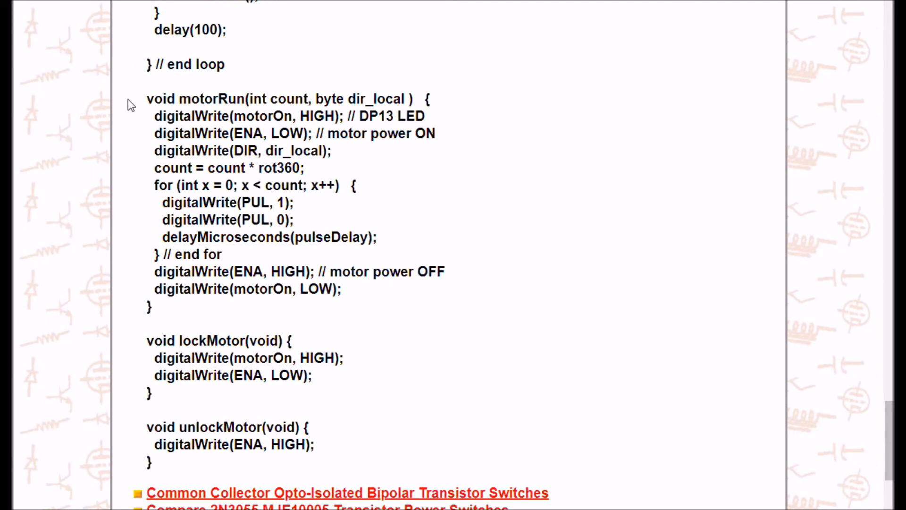
pyautogui.moveTo(242, 85)
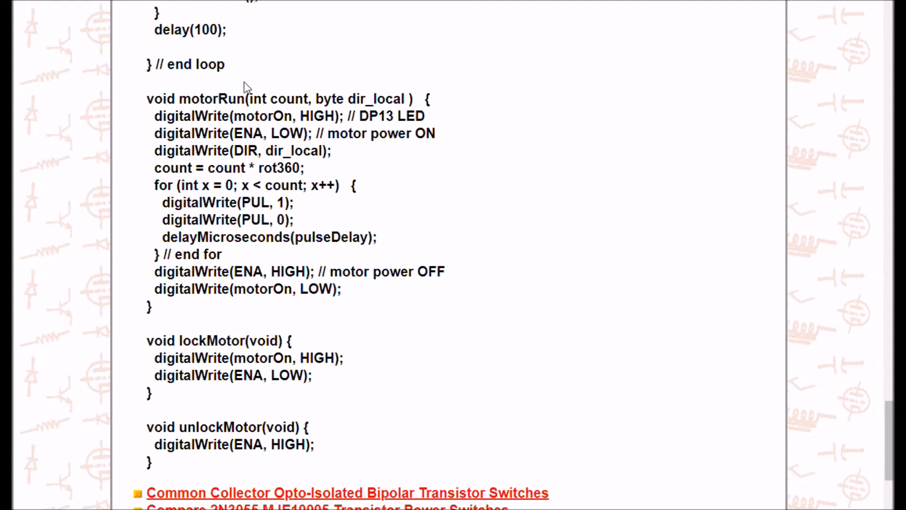
pyautogui.moveTo(435, 103)
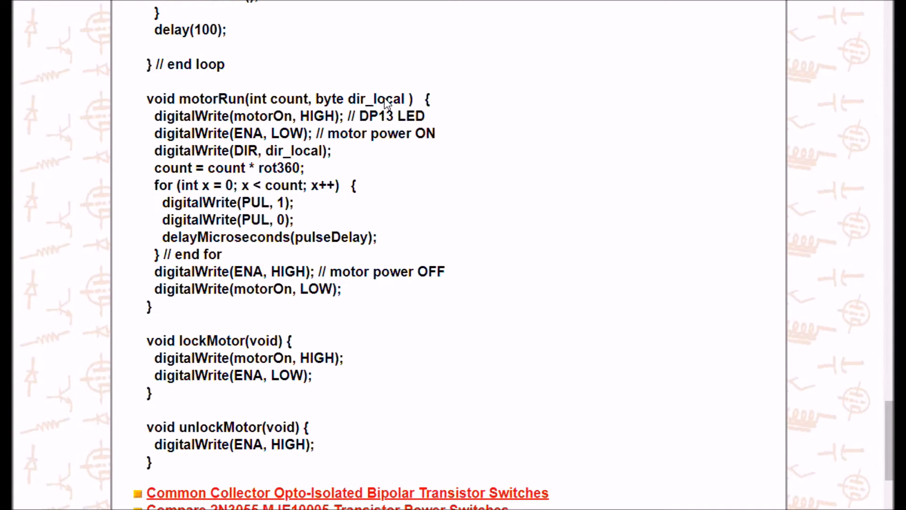
pyautogui.moveTo(164, 129)
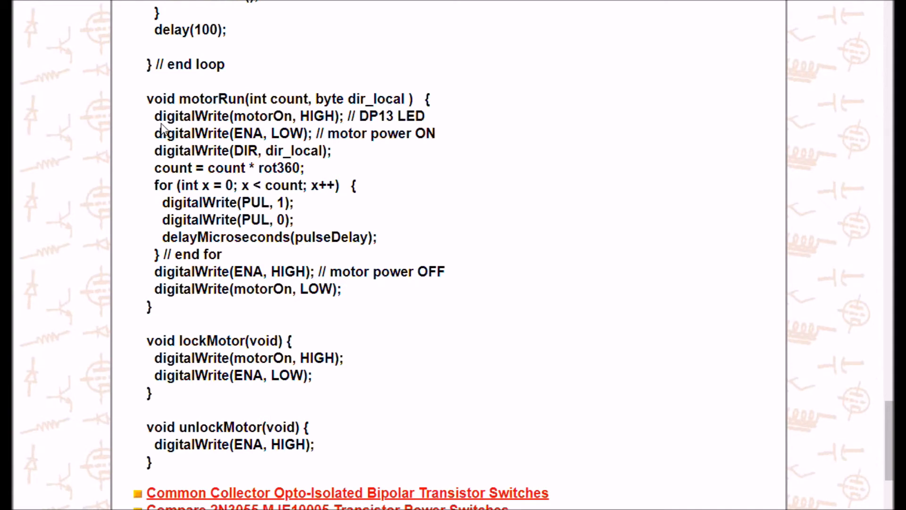
pyautogui.moveTo(299, 107)
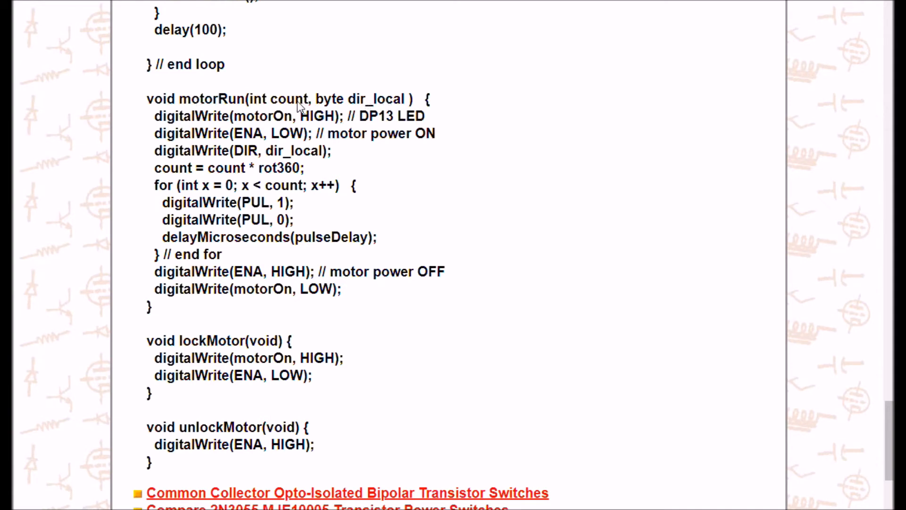
pyautogui.moveTo(271, 104)
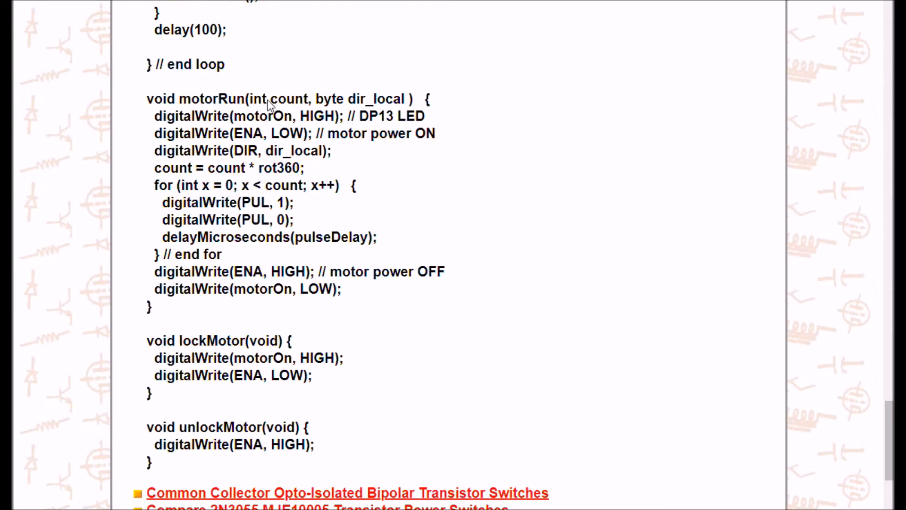
pyautogui.moveTo(280, 99)
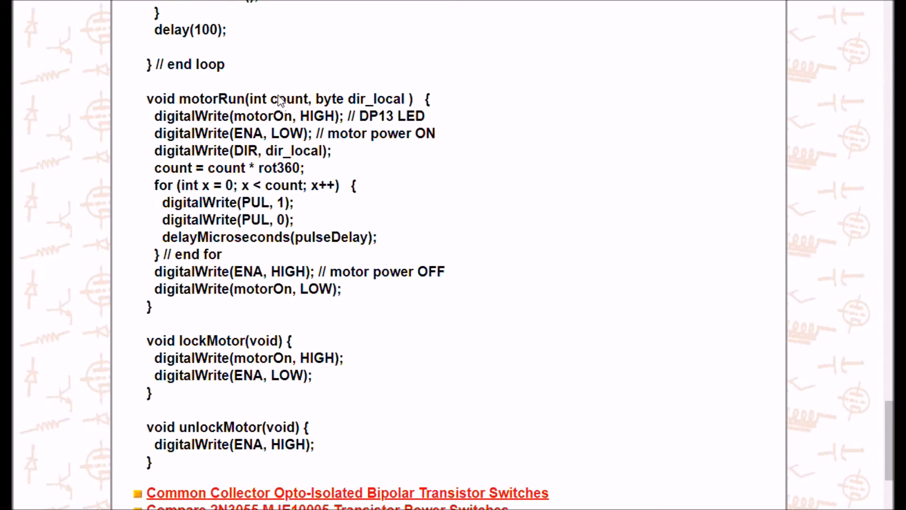
pyautogui.moveTo(280, 102)
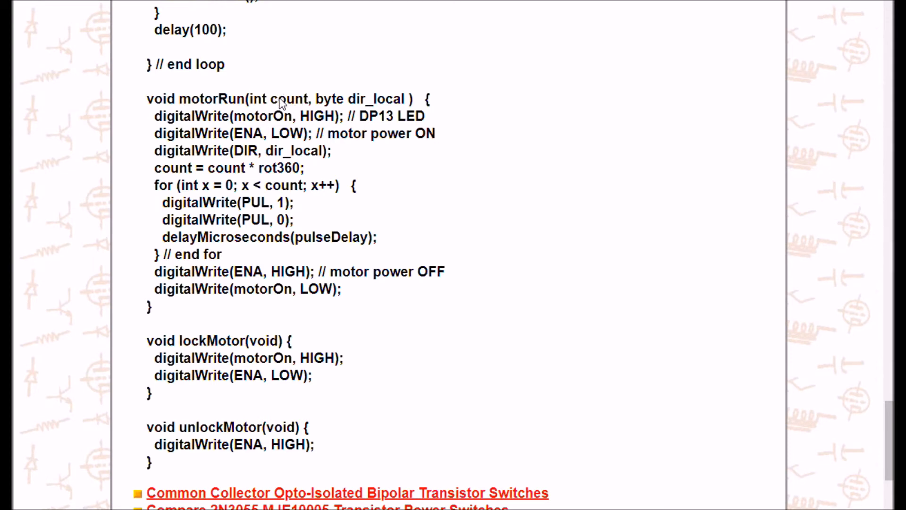
pyautogui.moveTo(353, 109)
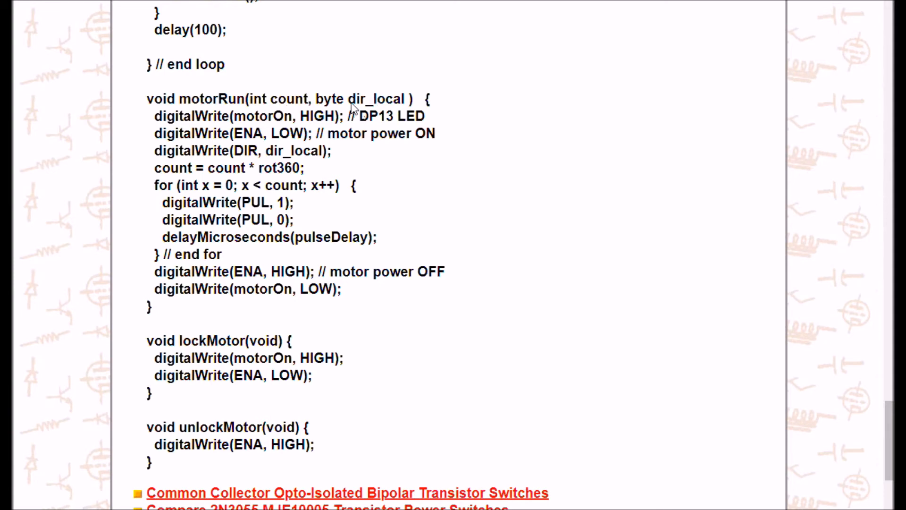
pyautogui.moveTo(381, 104)
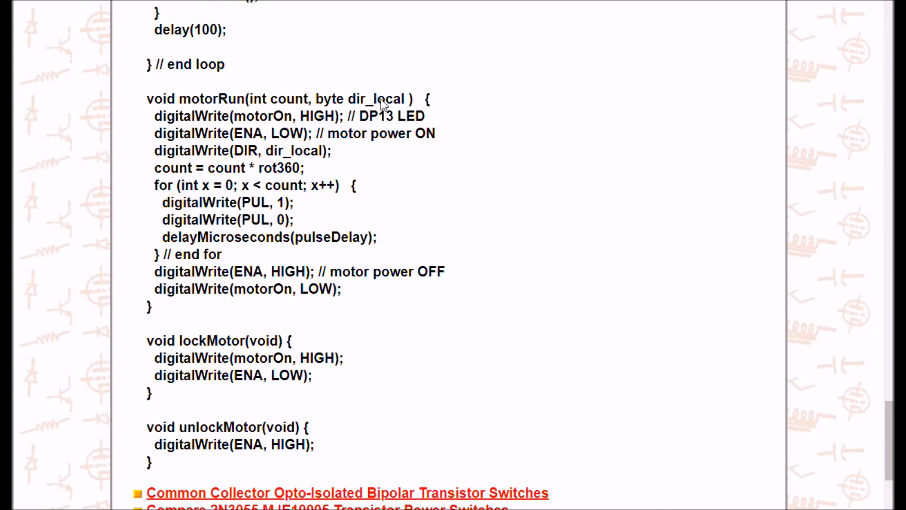
pyautogui.moveTo(370, 103)
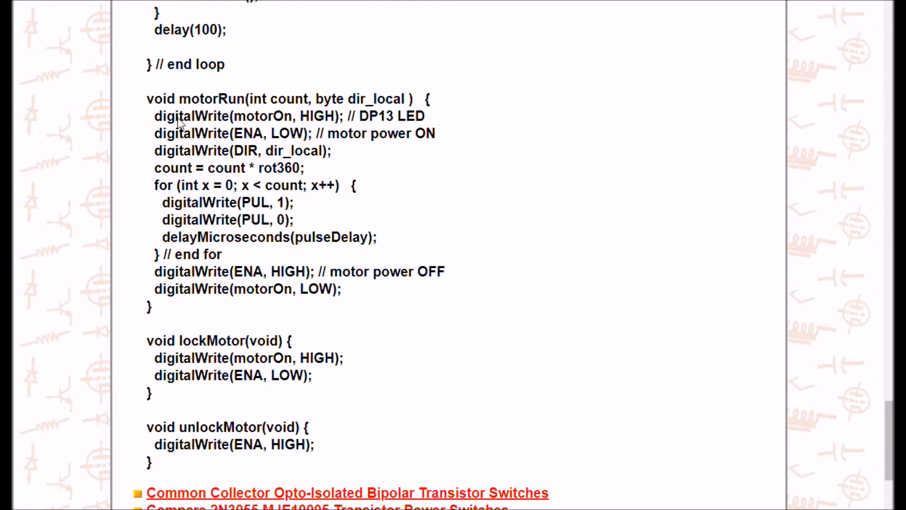
pyautogui.moveTo(420, 117)
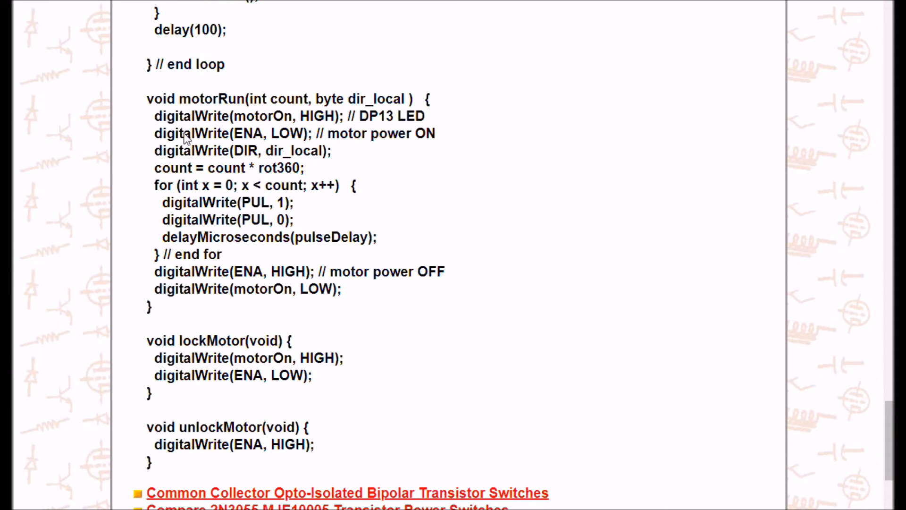
pyautogui.moveTo(254, 141)
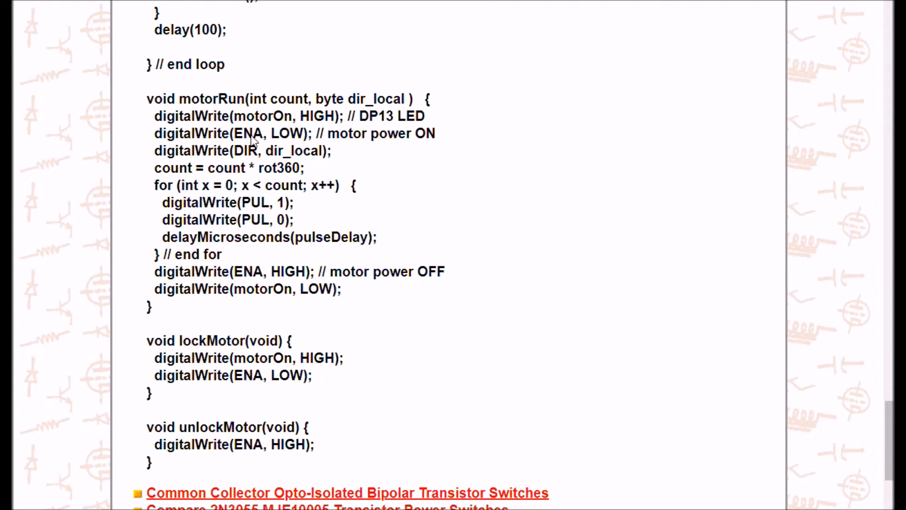
pyautogui.moveTo(398, 137)
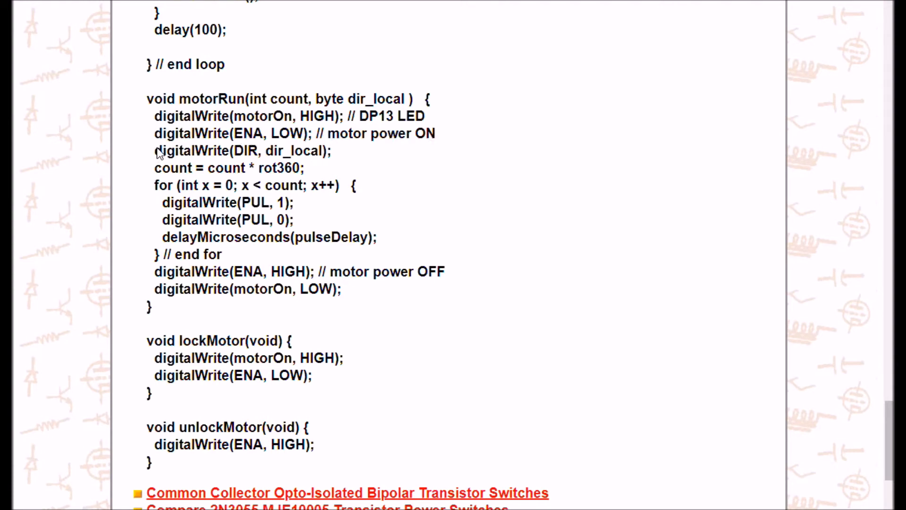
pyautogui.moveTo(234, 153)
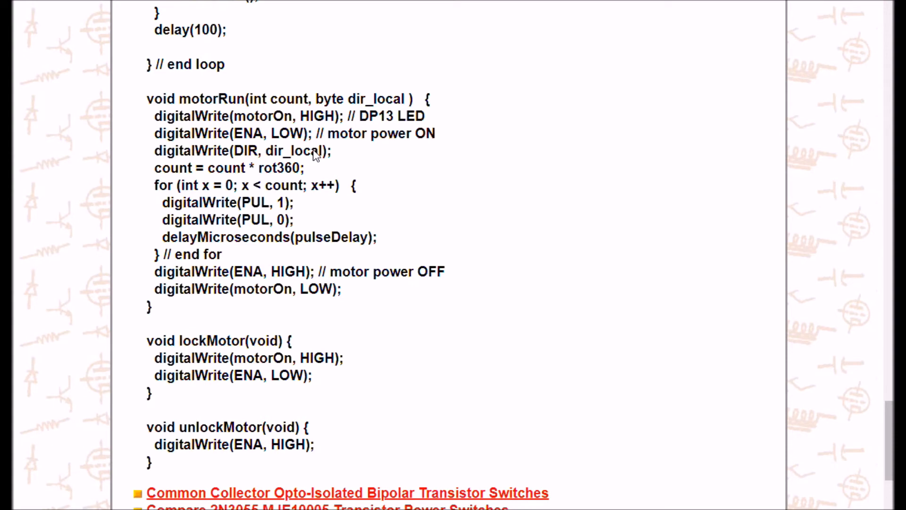
pyautogui.moveTo(176, 178)
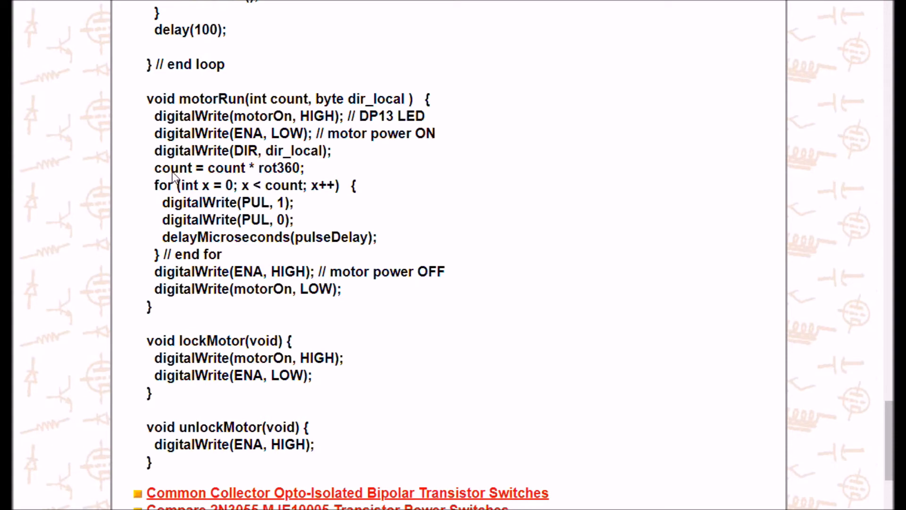
pyautogui.moveTo(299, 178)
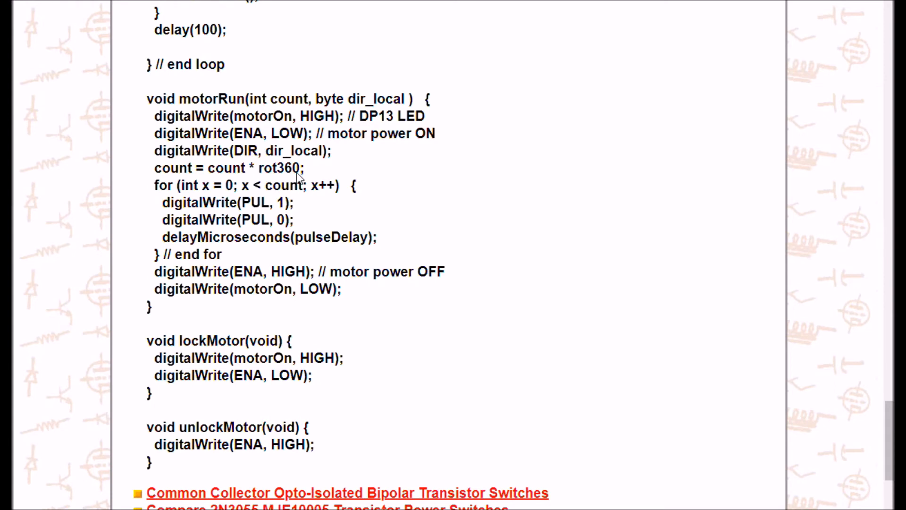
pyautogui.moveTo(218, 170)
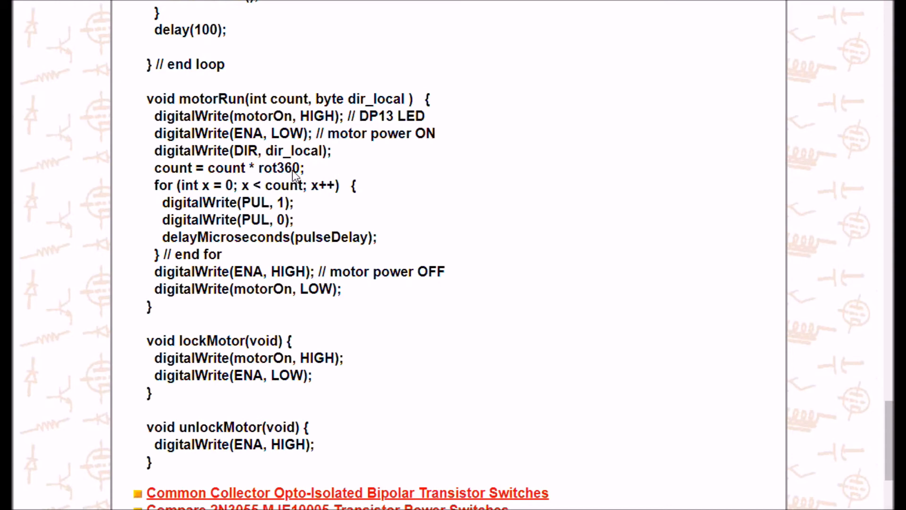
pyautogui.moveTo(165, 172)
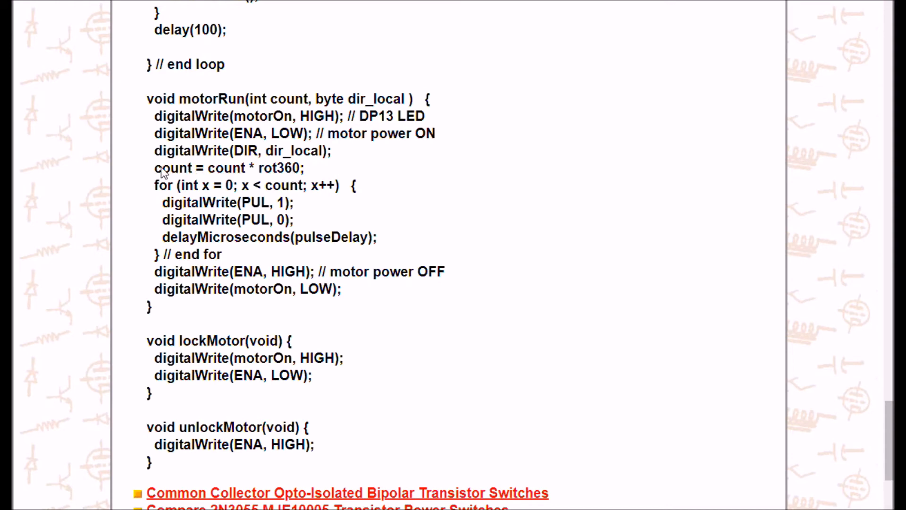
pyautogui.moveTo(164, 185)
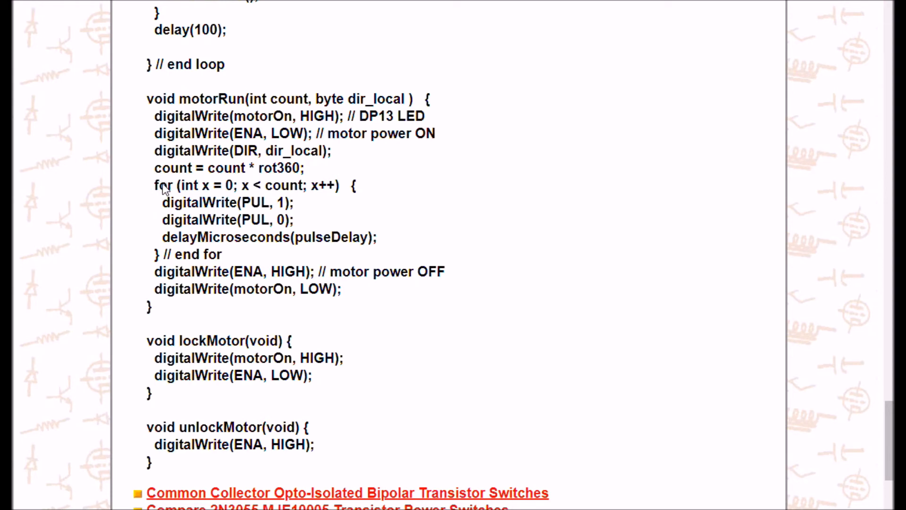
pyautogui.moveTo(195, 244)
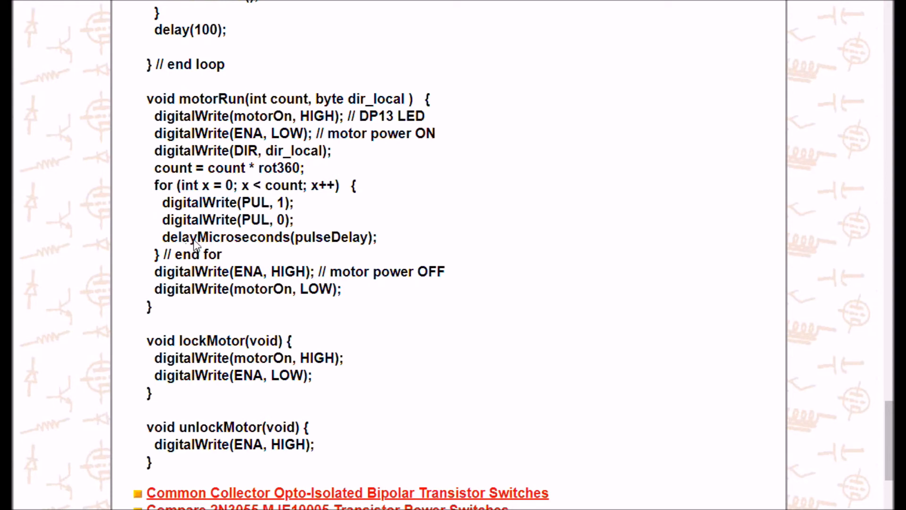
pyautogui.moveTo(298, 242)
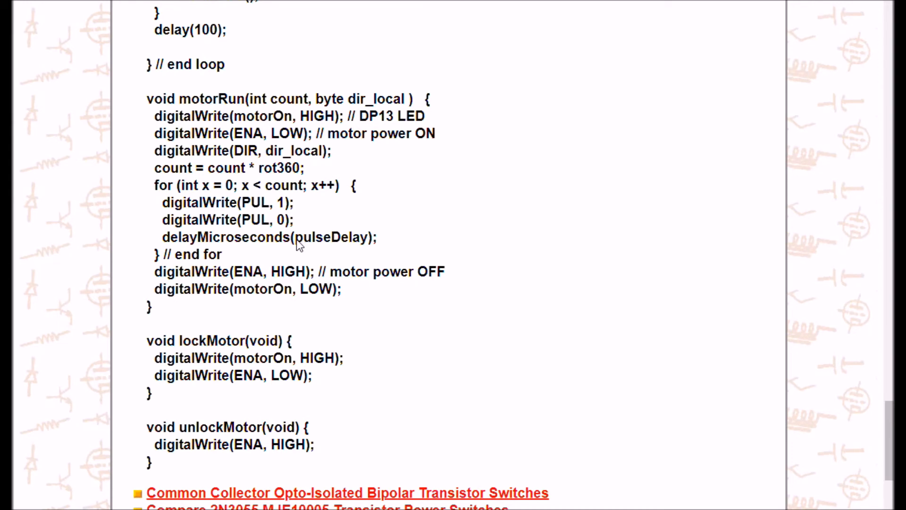
pyautogui.moveTo(345, 242)
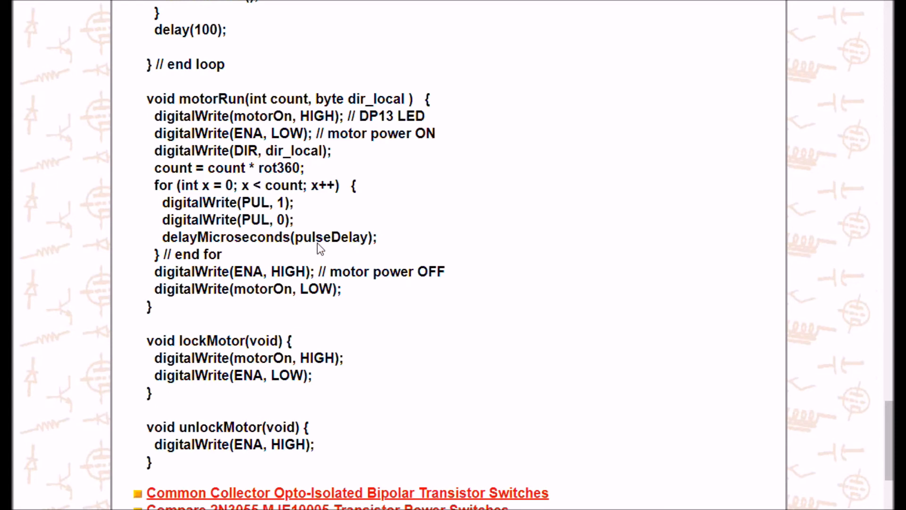
pyautogui.moveTo(201, 206)
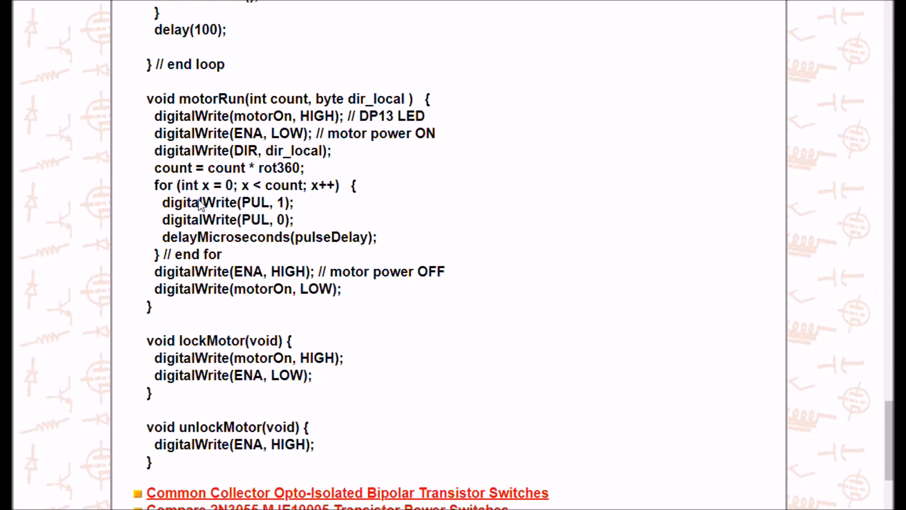
pyautogui.moveTo(191, 245)
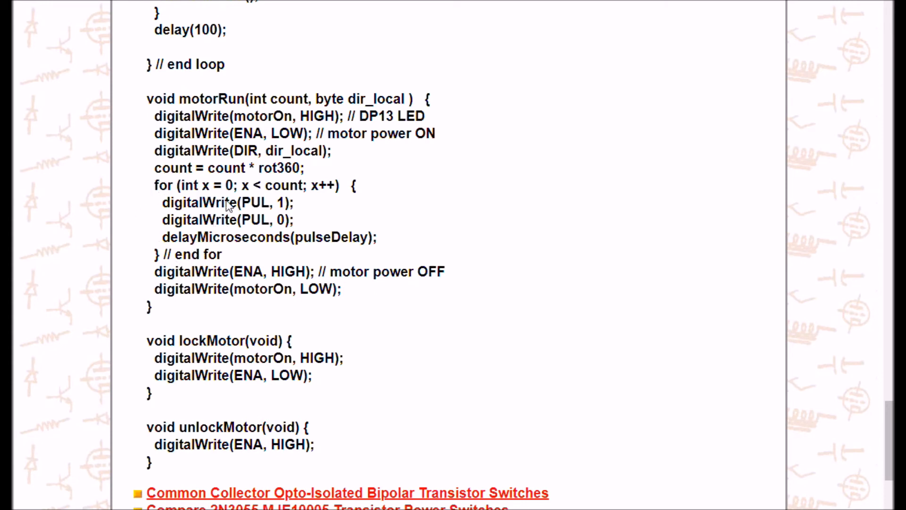
pyautogui.moveTo(203, 194)
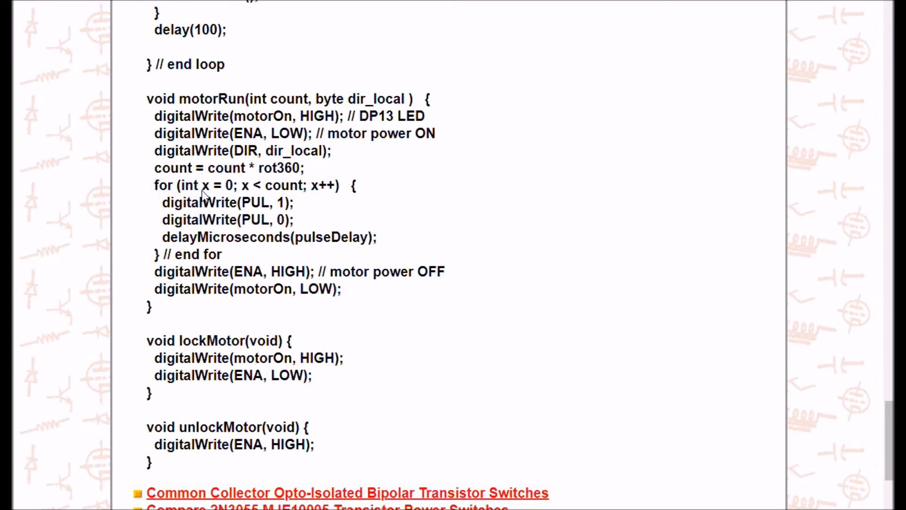
pyautogui.moveTo(184, 275)
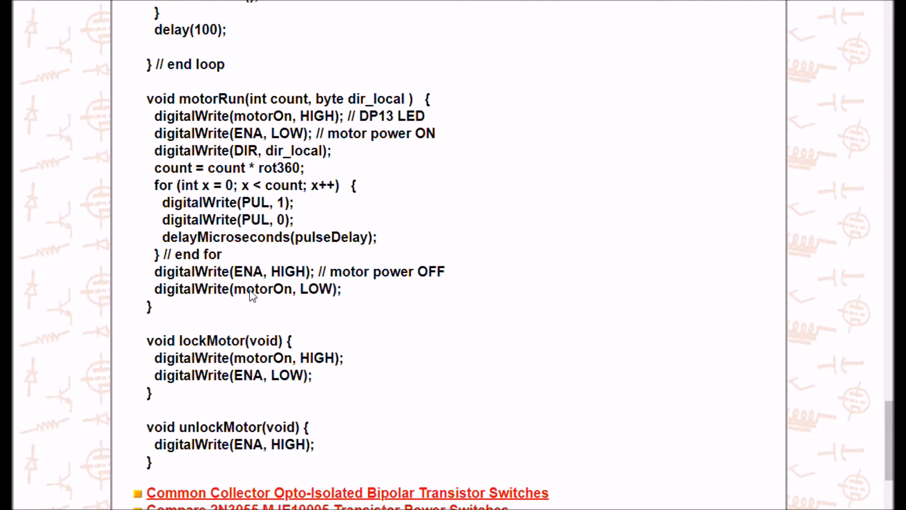
pyautogui.moveTo(162, 294)
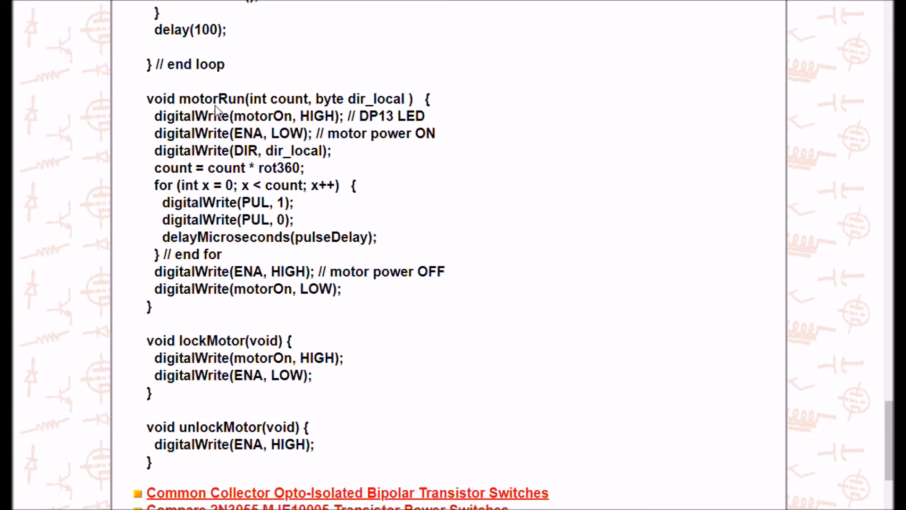
pyautogui.moveTo(254, 103)
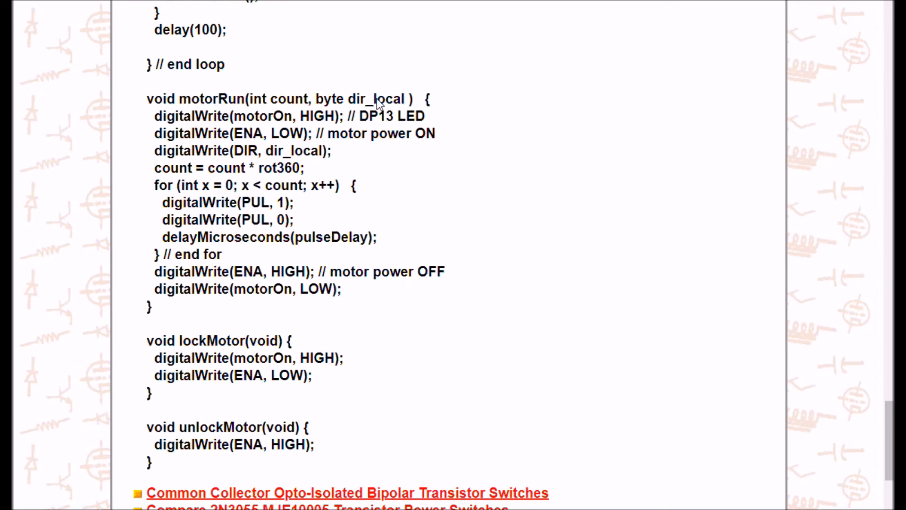
pyautogui.moveTo(646, 15)
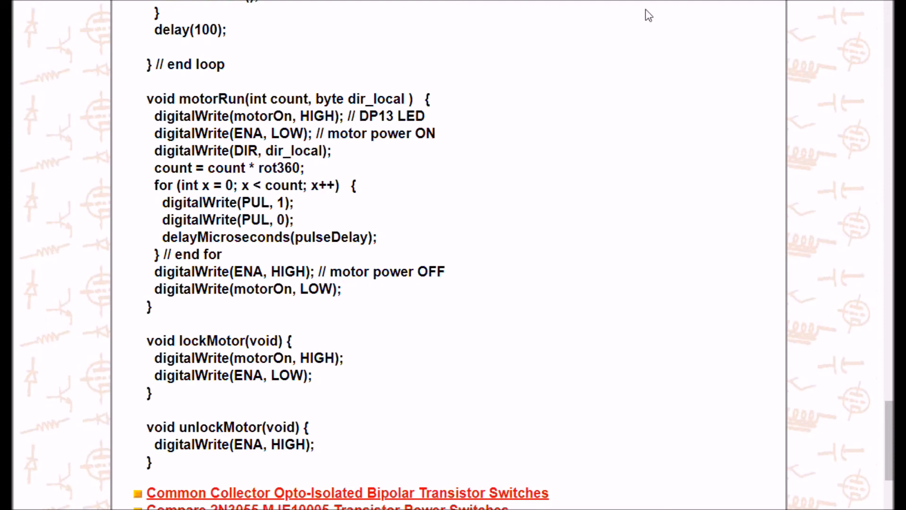
pyautogui.scroll(-3)
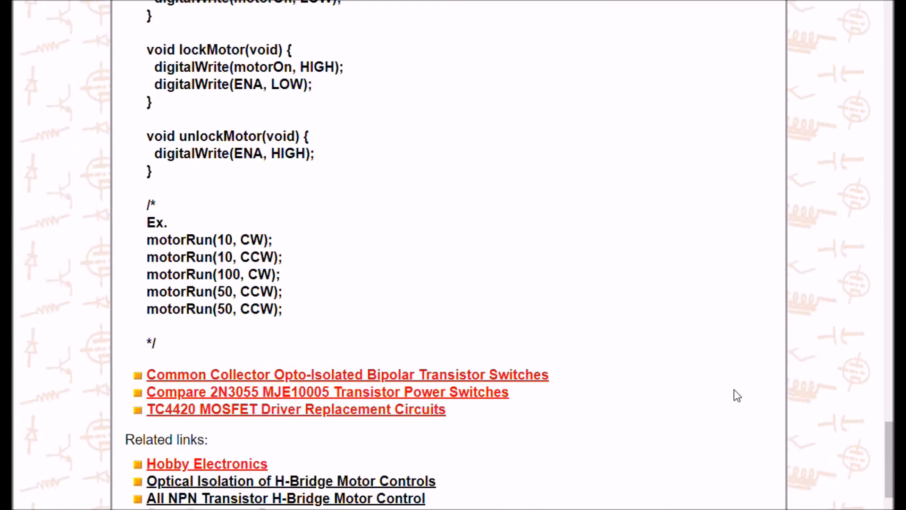
pyautogui.moveTo(162, 343)
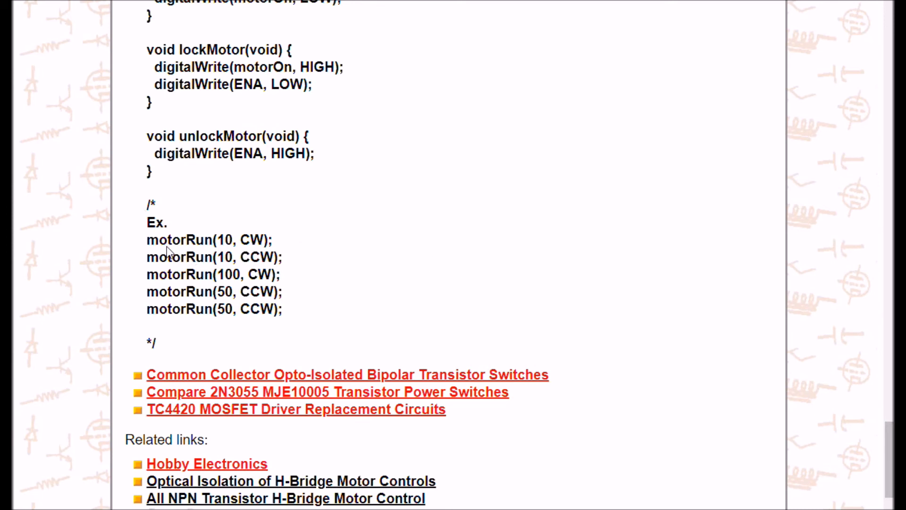
pyautogui.moveTo(228, 249)
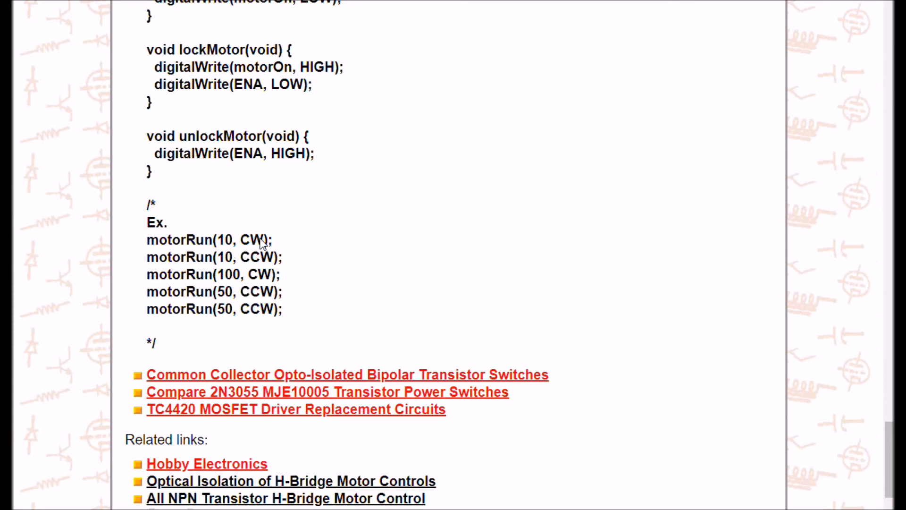
pyautogui.moveTo(246, 260)
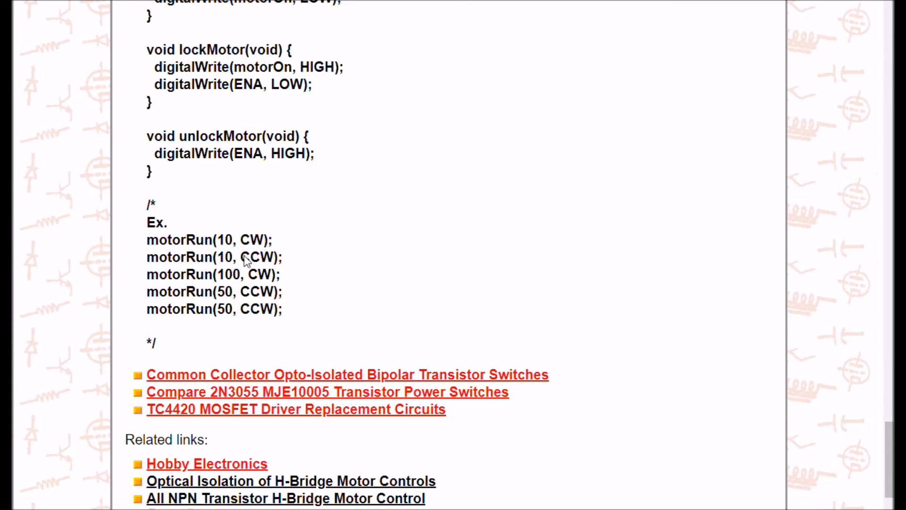
pyautogui.moveTo(233, 266)
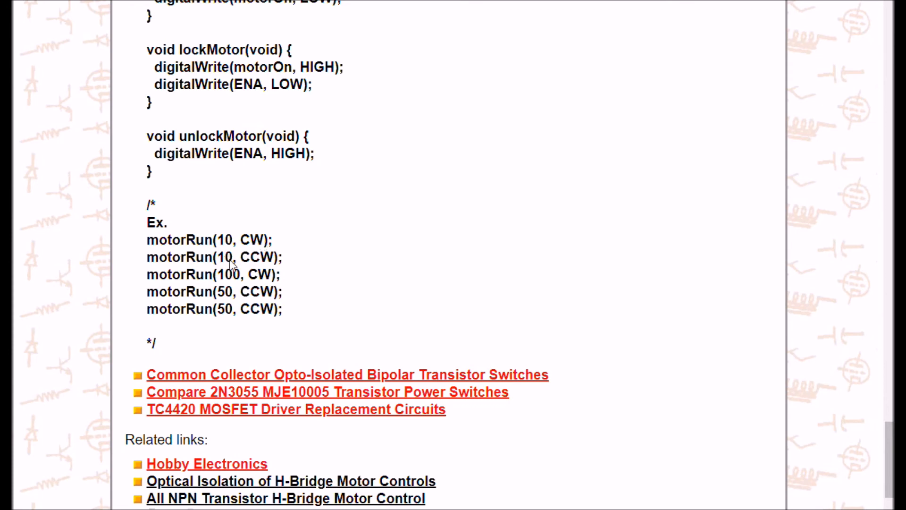
pyautogui.moveTo(264, 264)
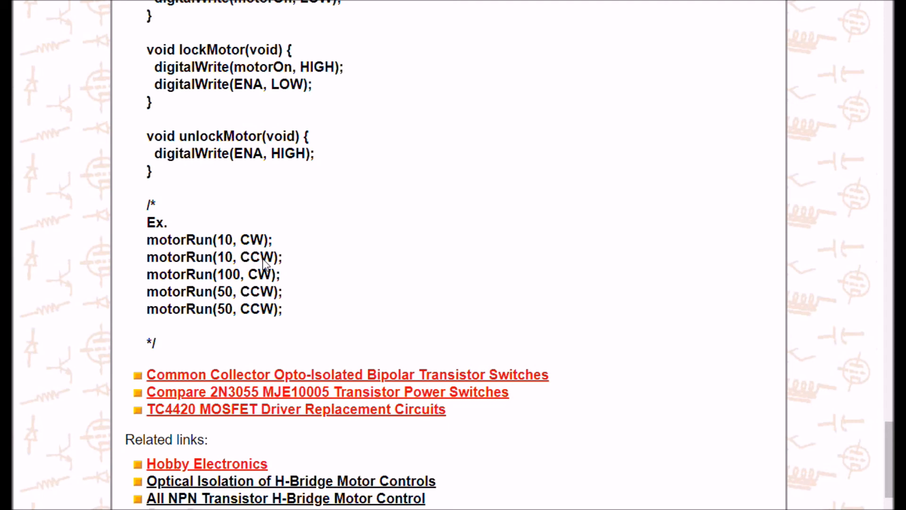
pyautogui.moveTo(170, 281)
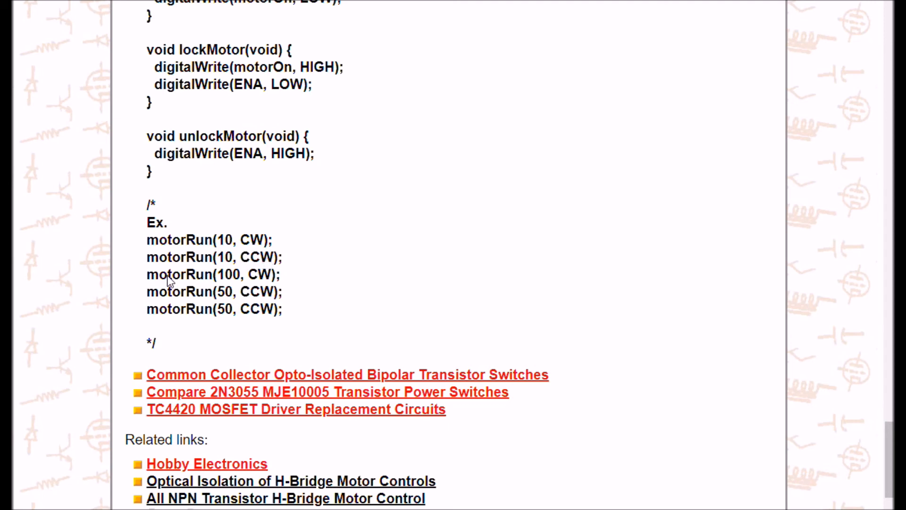
pyautogui.moveTo(218, 296)
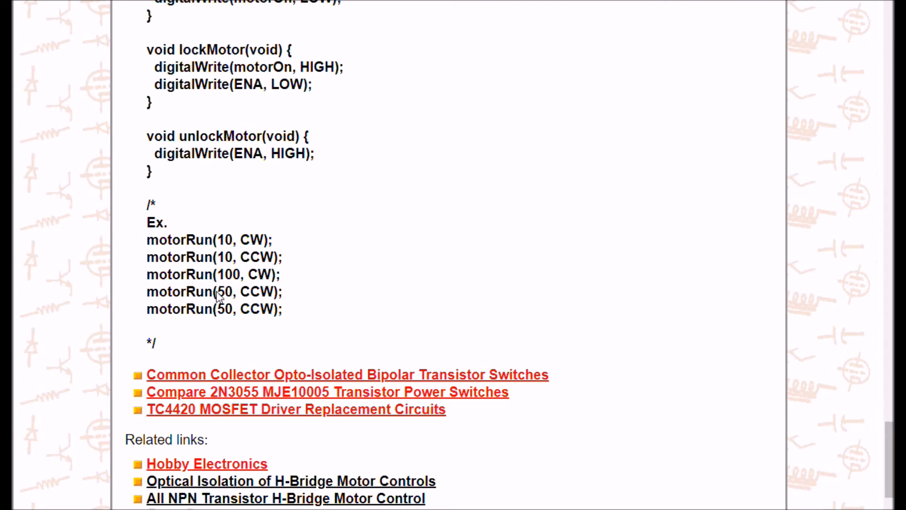
pyautogui.moveTo(221, 294)
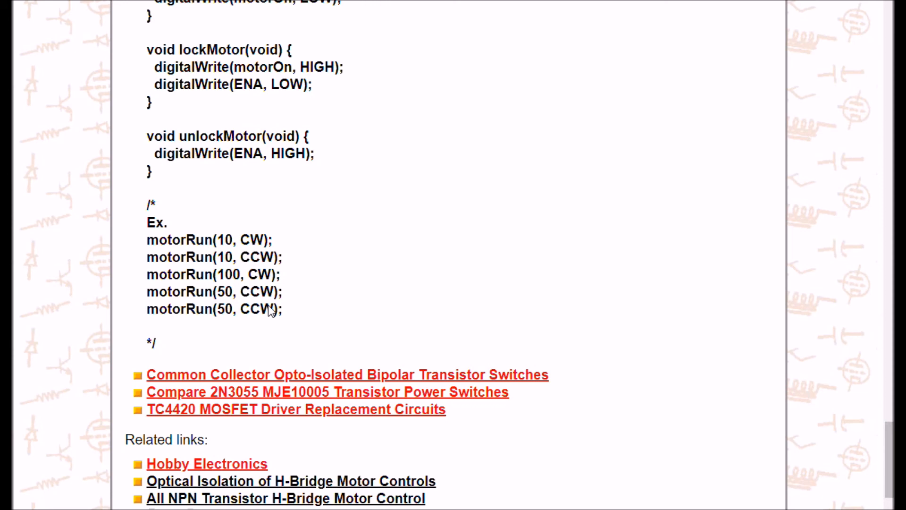
pyautogui.moveTo(268, 293)
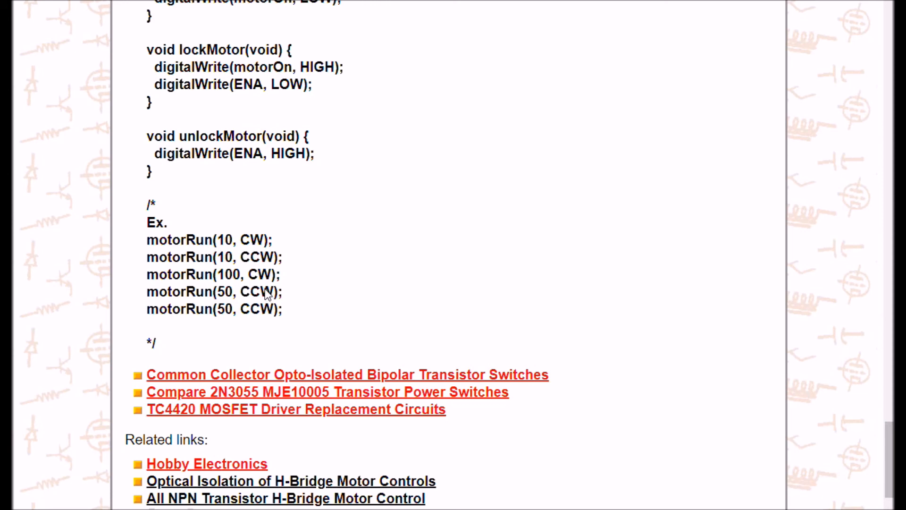
pyautogui.moveTo(260, 281)
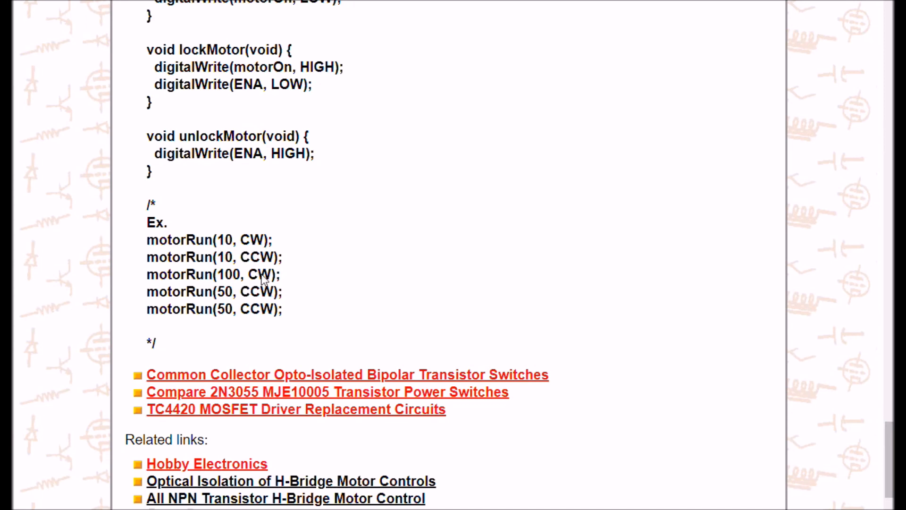
pyautogui.moveTo(778, 453)
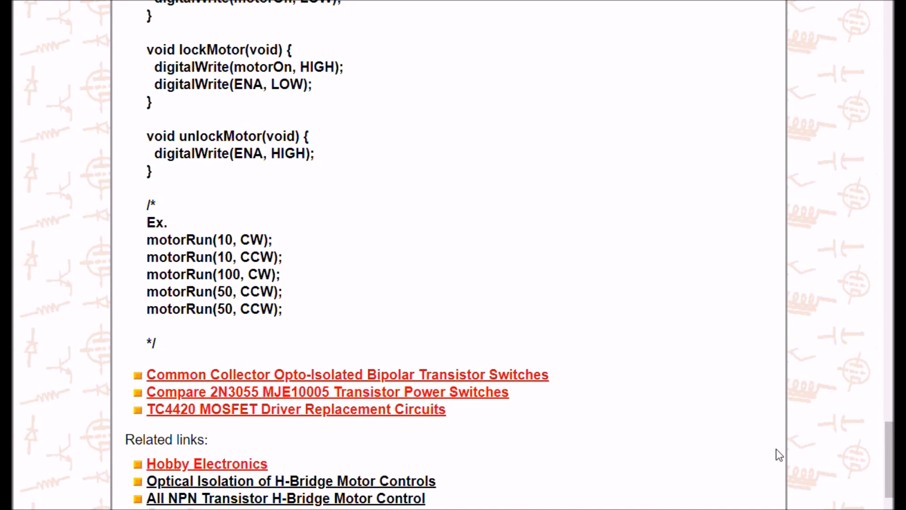
pyautogui.scroll(-3)
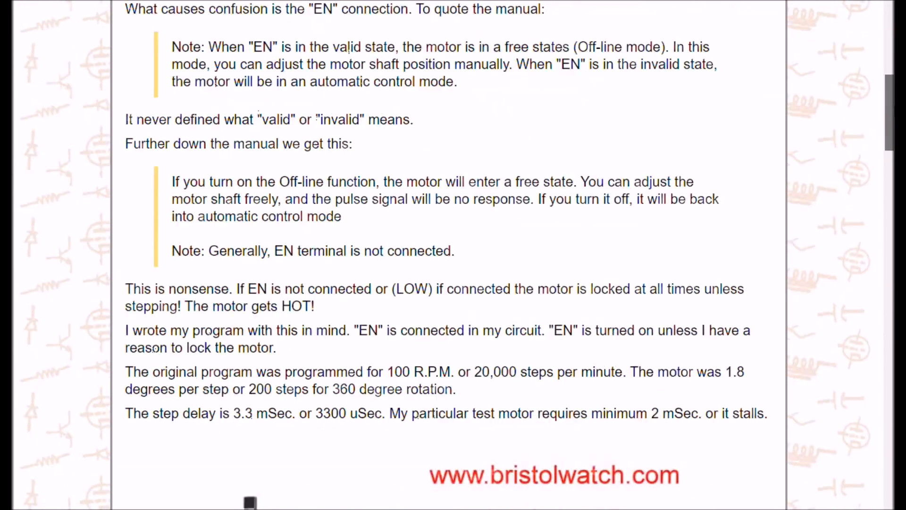